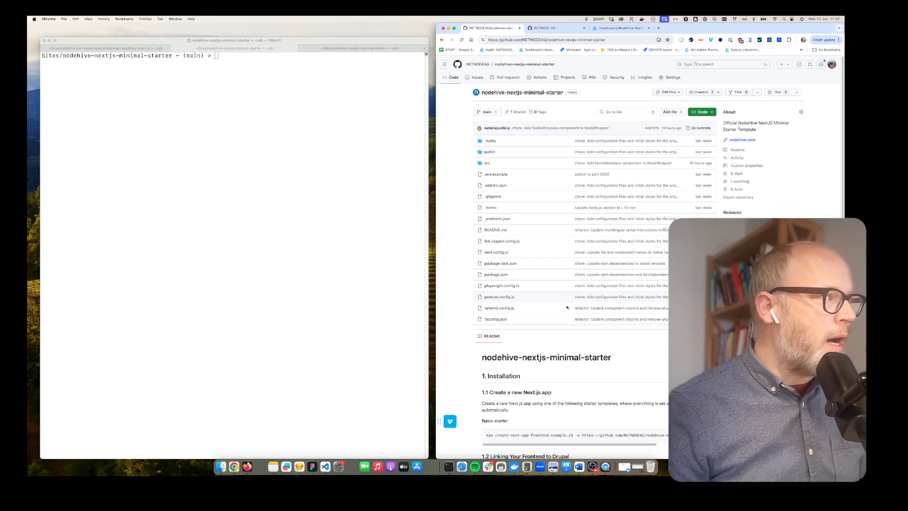
Skim the nodehive-nextjs-minimal-starter README and open the local project with 'code .'
scroll("down", 3)
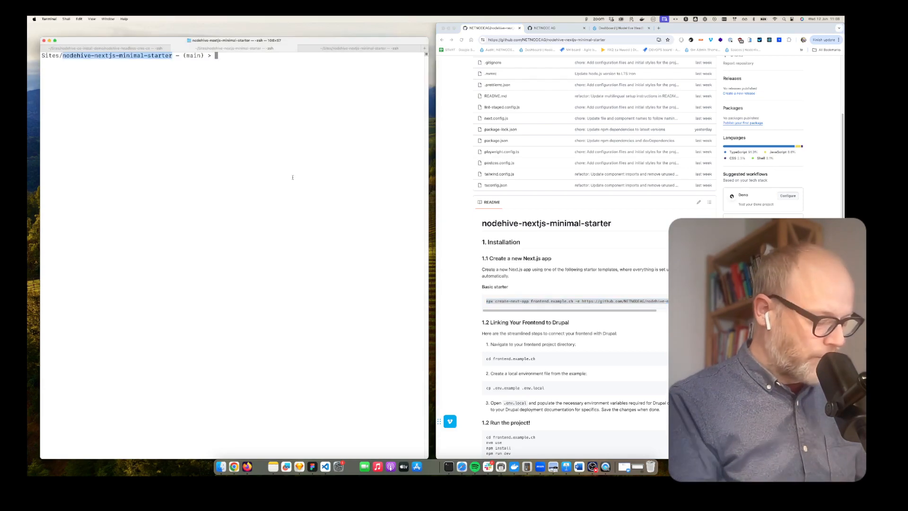
type("code .")
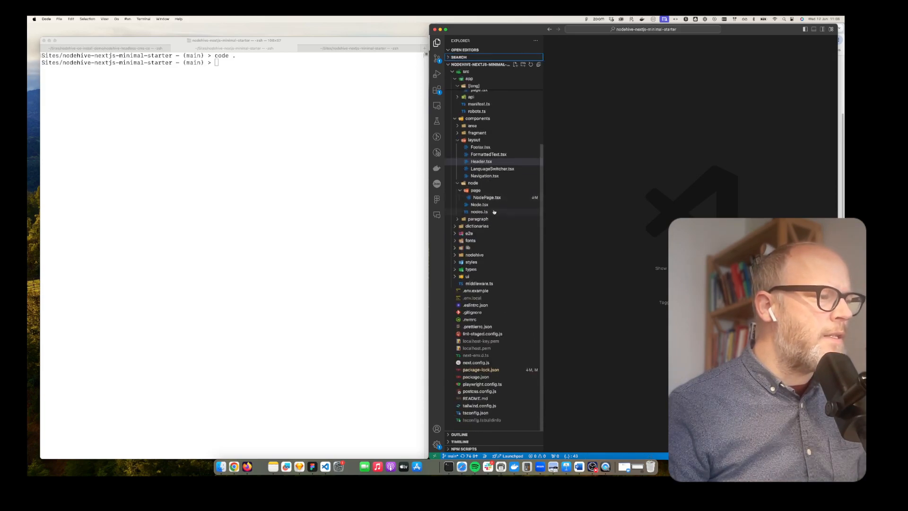
Review the NodeHive settings in .env.example and the local environment file
left_click(475, 297)
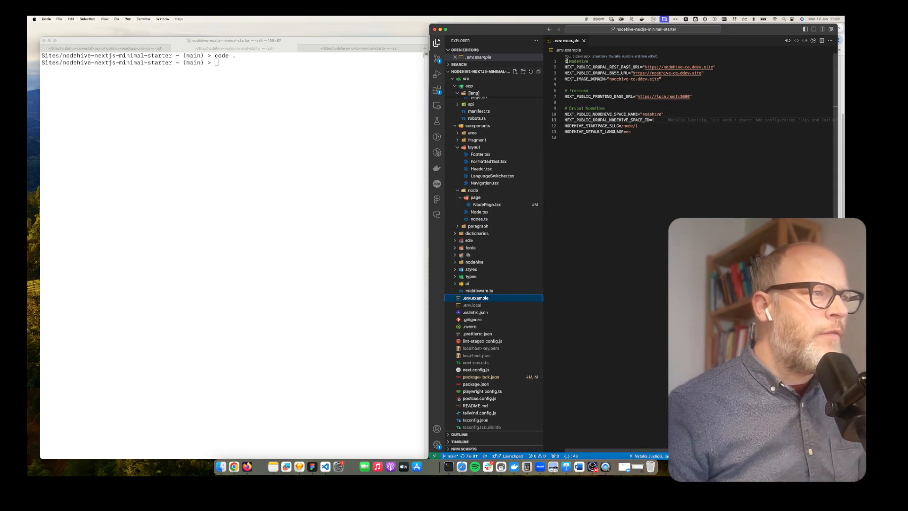
key("cmd+a")
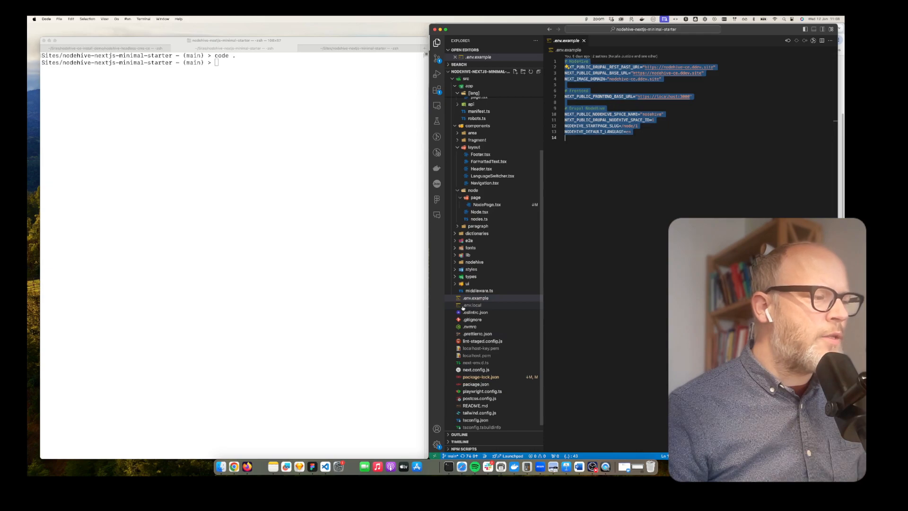
left_click(472, 305)
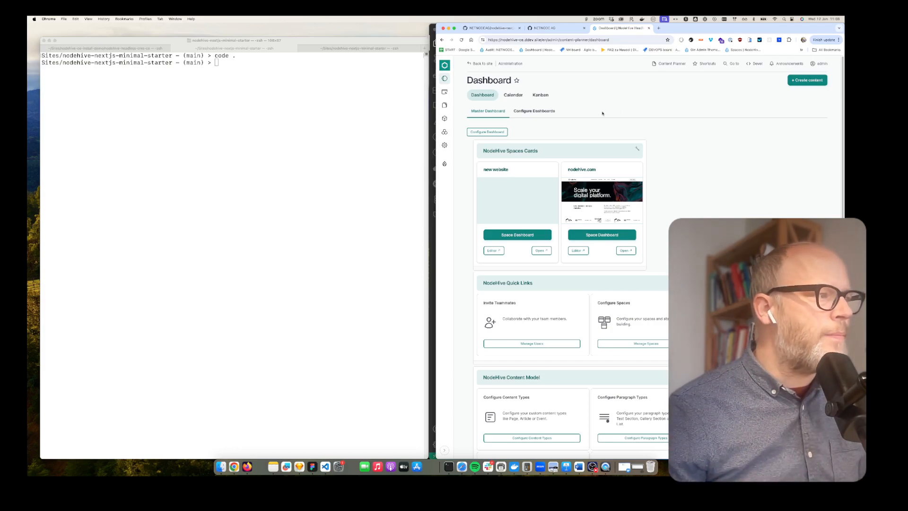
Generate frontend environment variables for the 'new website' space and select the variable block
left_click(444, 145)
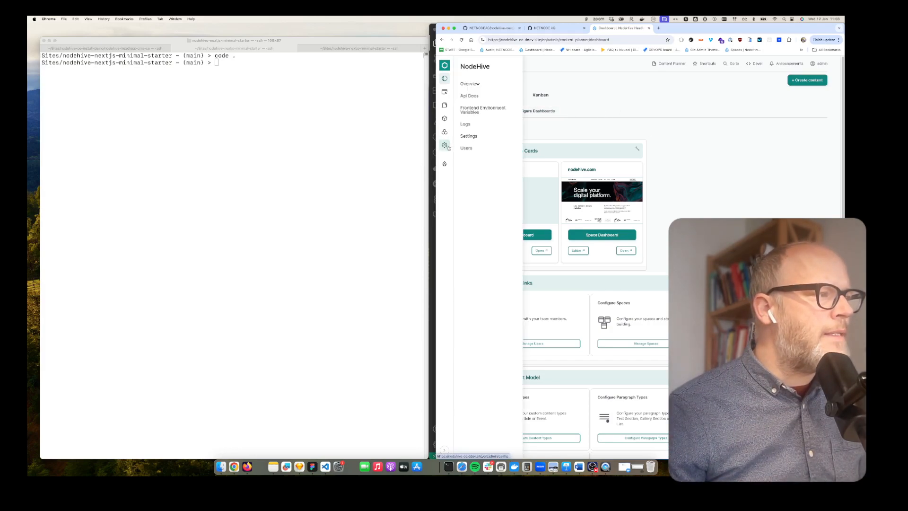
mouse_move(483, 109)
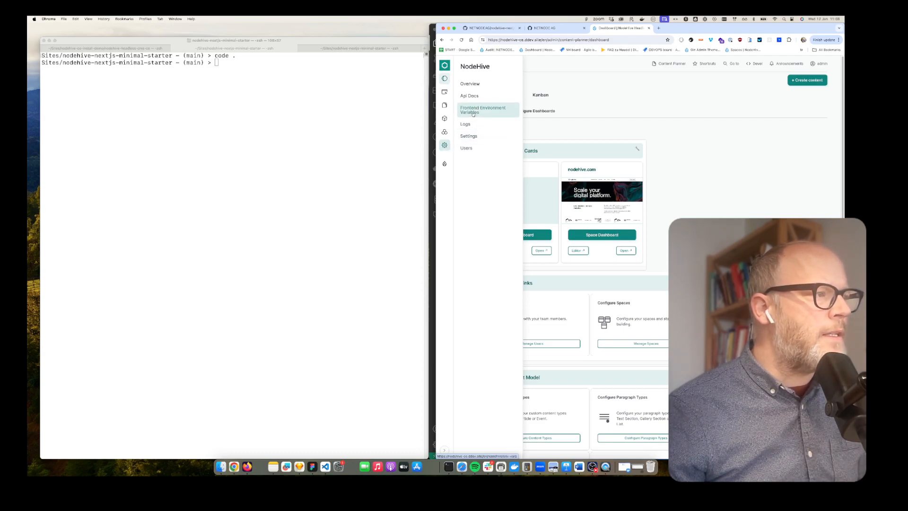
left_click(482, 109)
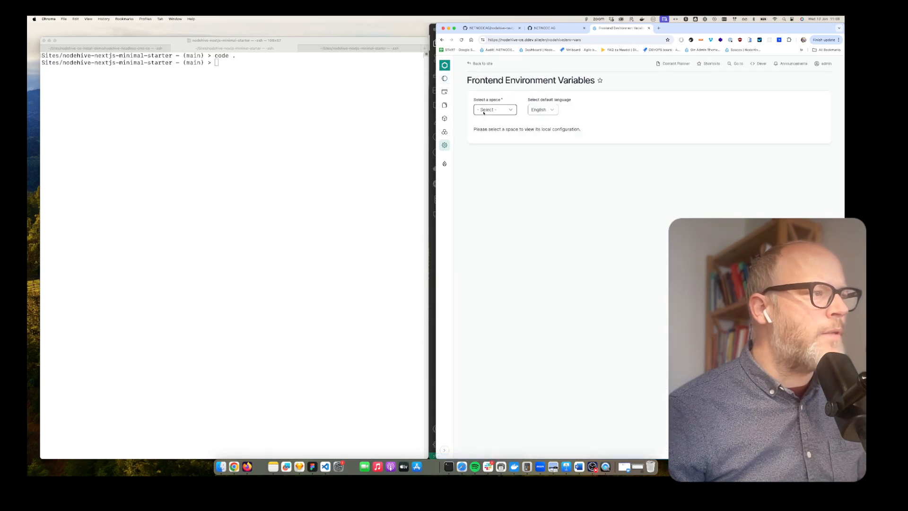
left_click(494, 109)
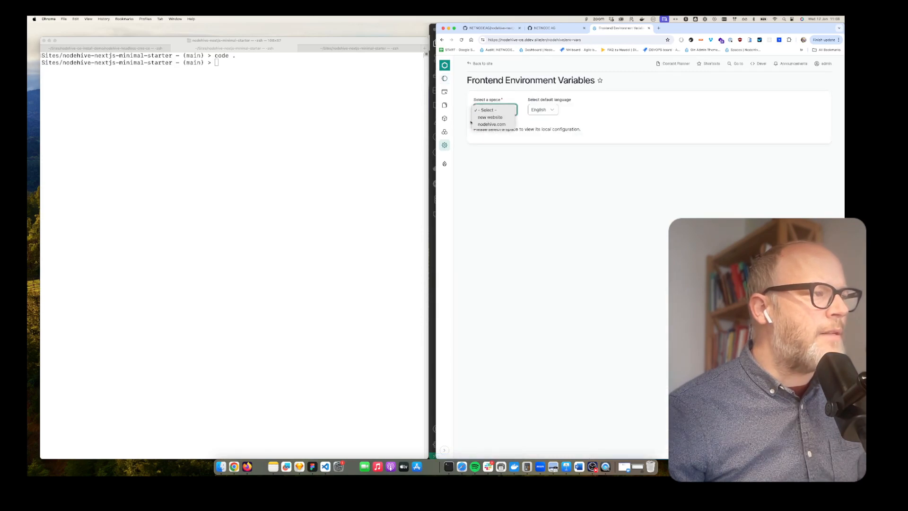
left_click(489, 117)
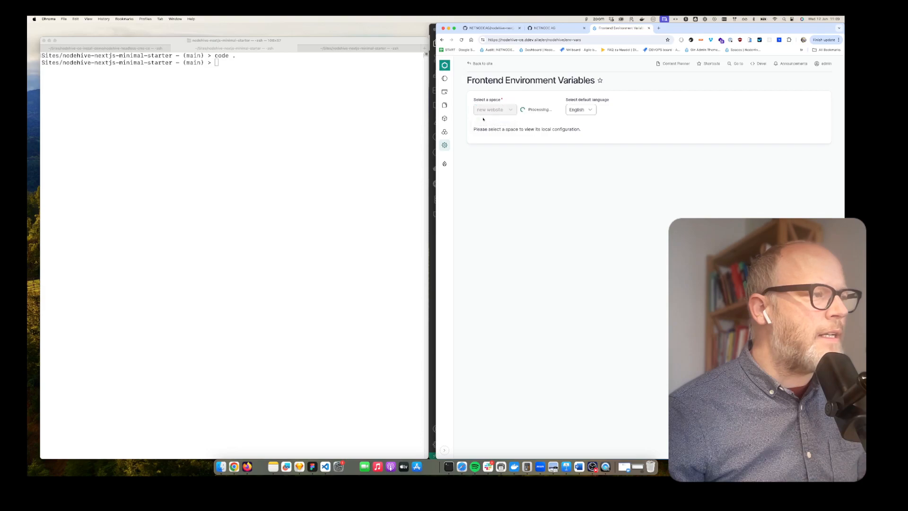
left_click(494, 109)
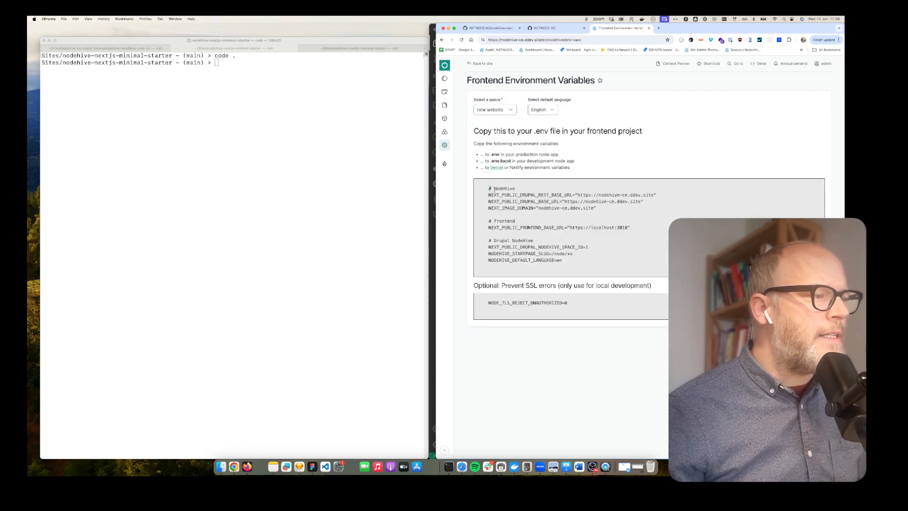
left_click_drag(488, 191, 572, 260)
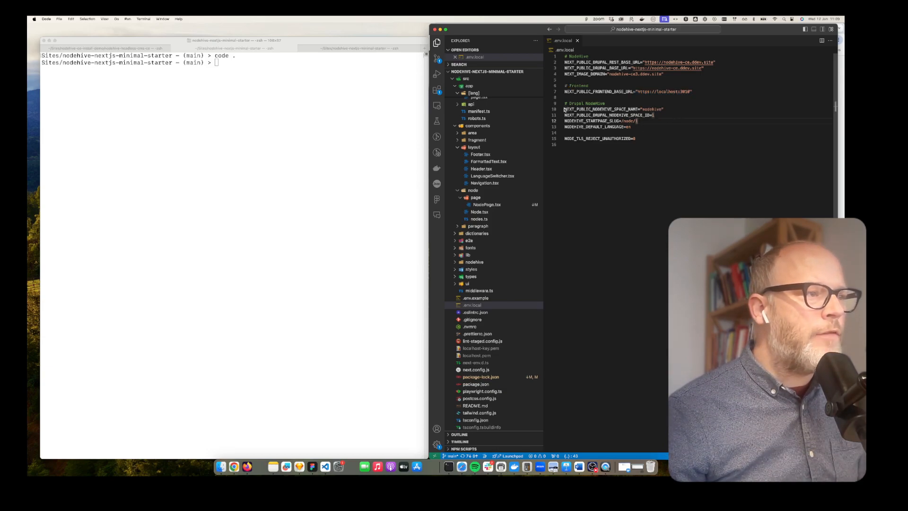
Inspect a setting value in .env.local
double_click(602, 109)
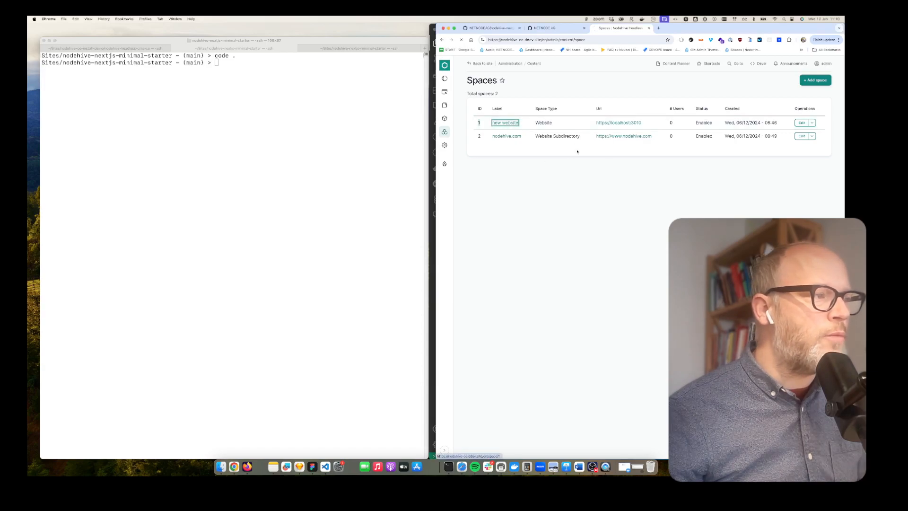
Open the 'new website' space dashboard and check New Page 1234
left_click(505, 122)
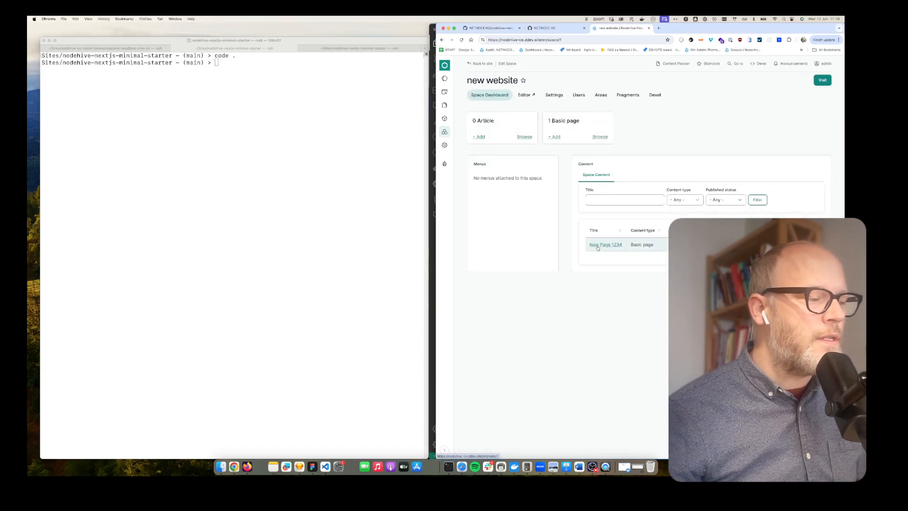
left_click(605, 245)
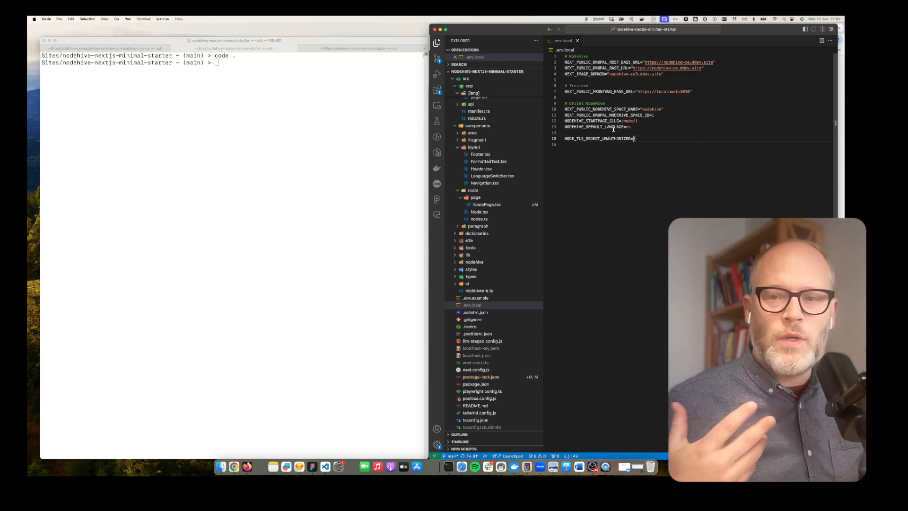
mouse_move(671, 62)
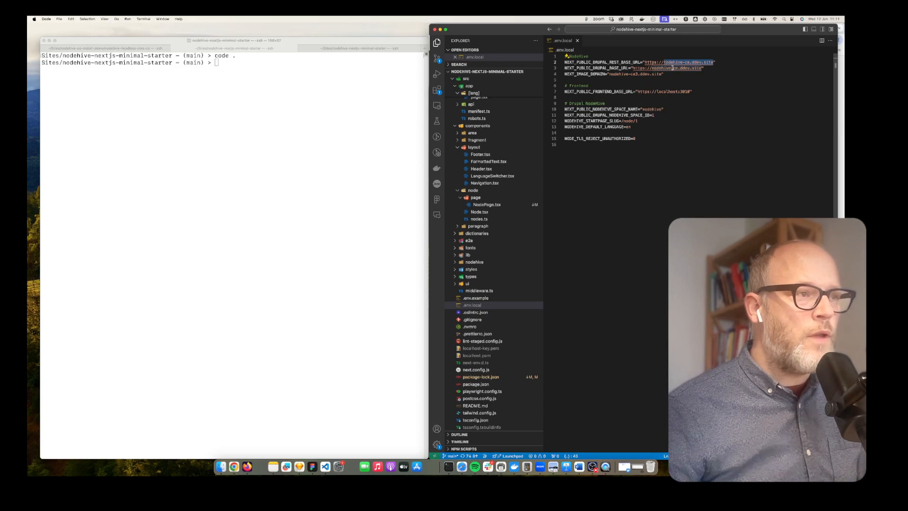
mouse_move(665, 68)
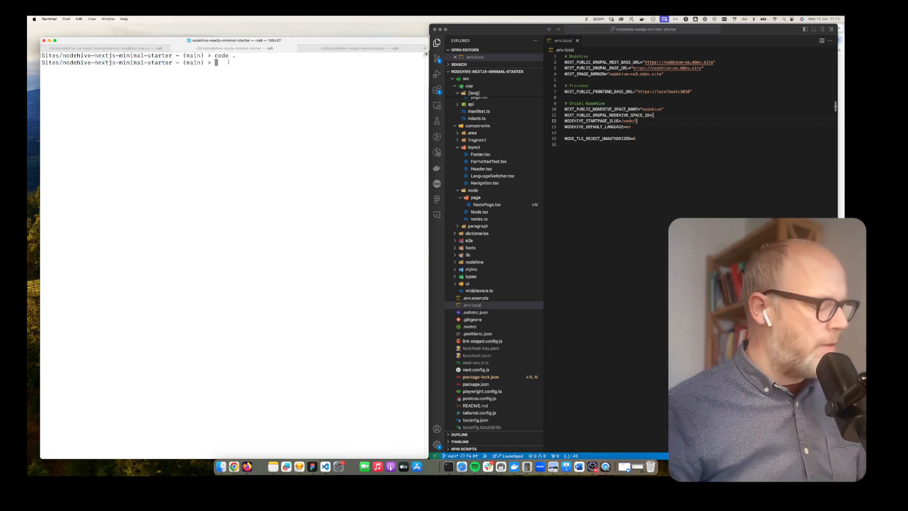
Start the Next.js dev server with 'npm run dev'
type("npm run dev")
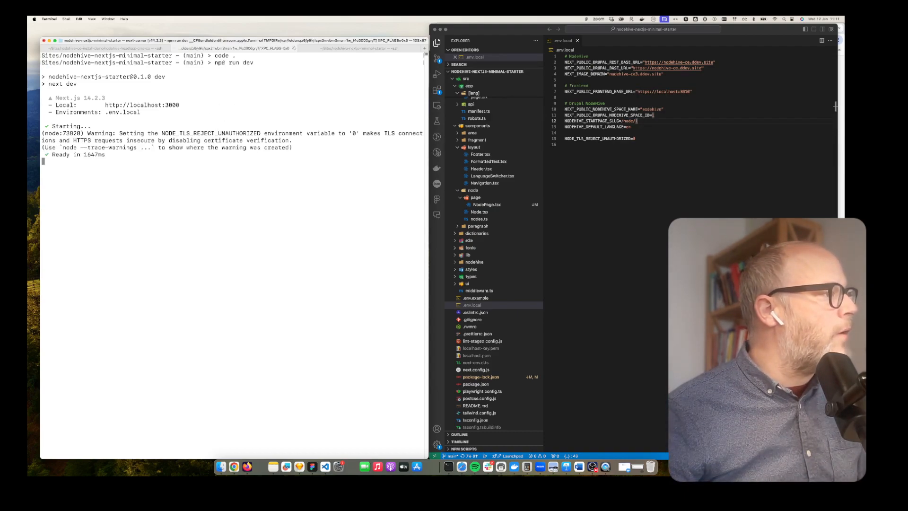
double_click(233, 62)
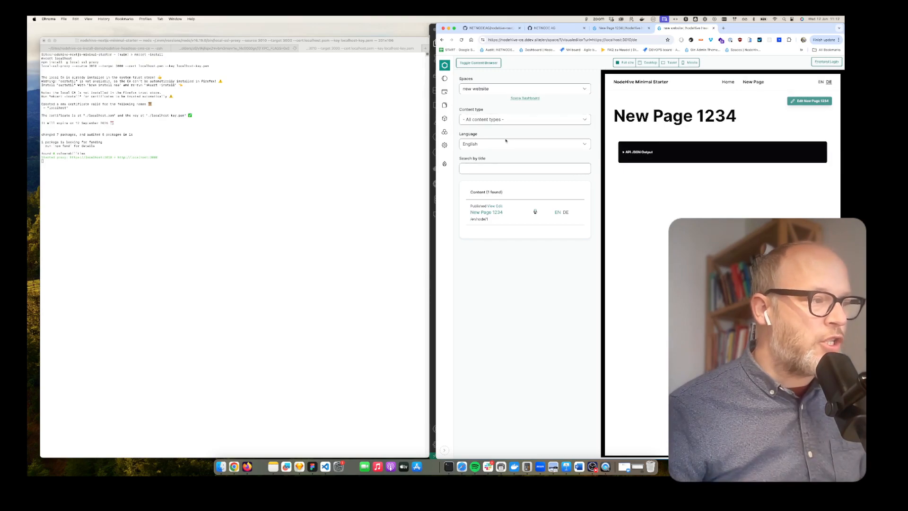
Hide the content browser beside the preview and switch to the NodeHive Docs site
left_click(478, 62)
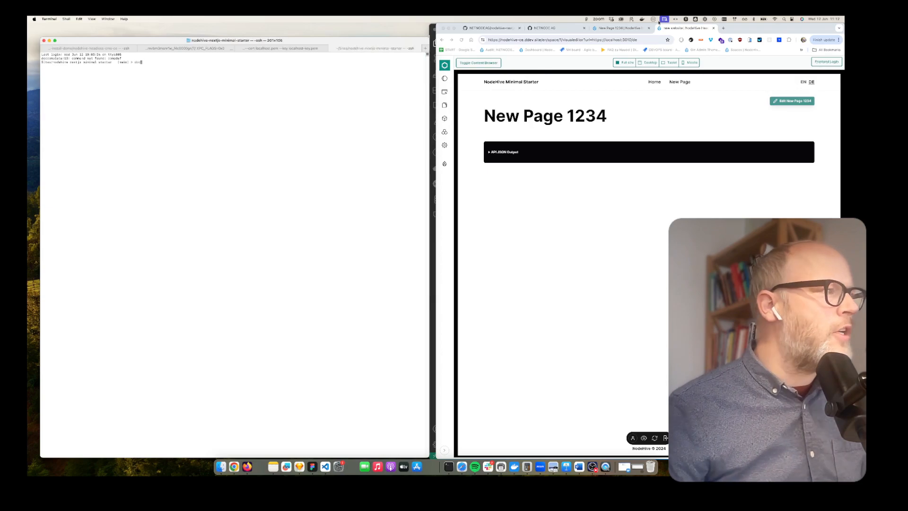
left_click(722, 28)
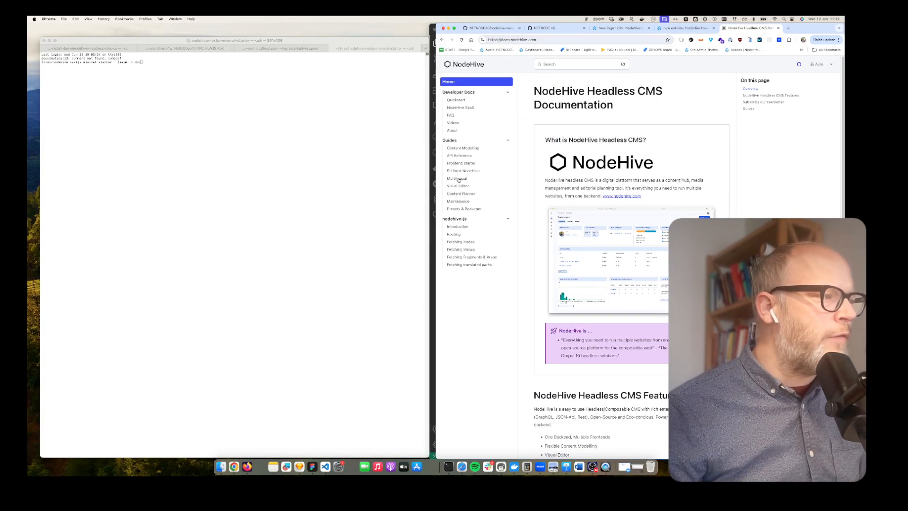
Read through the Visual Editor configuration guide in NodeHive Docs
left_click(458, 186)
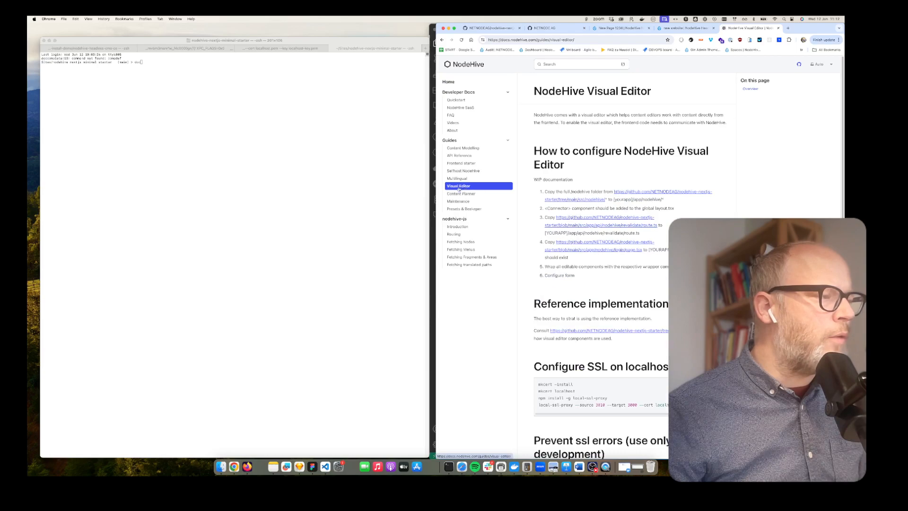
scroll("down", 3)
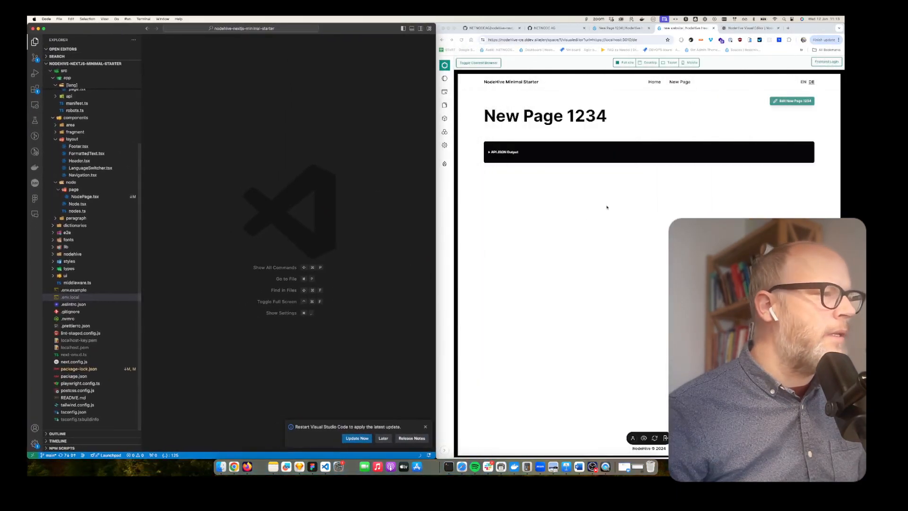
Go to the new website Space Dashboard from the visual editor
double_click(544, 115)
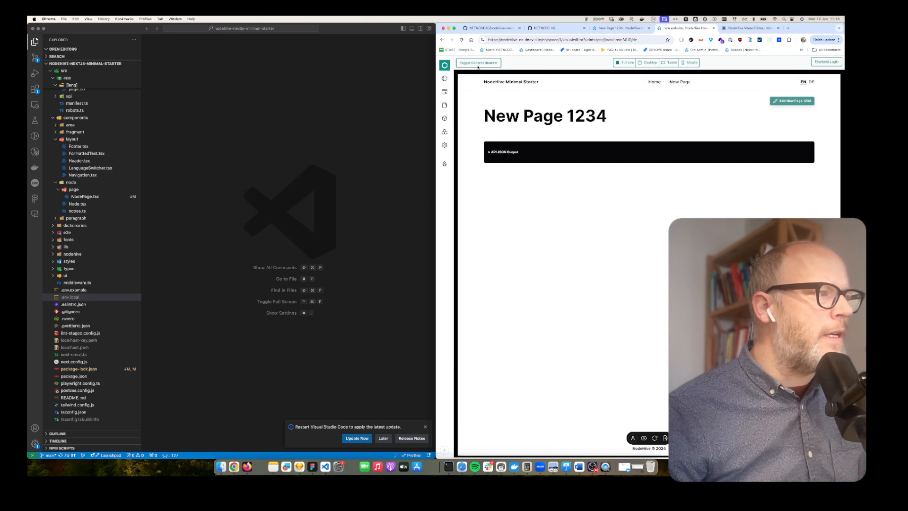
left_click(477, 62)
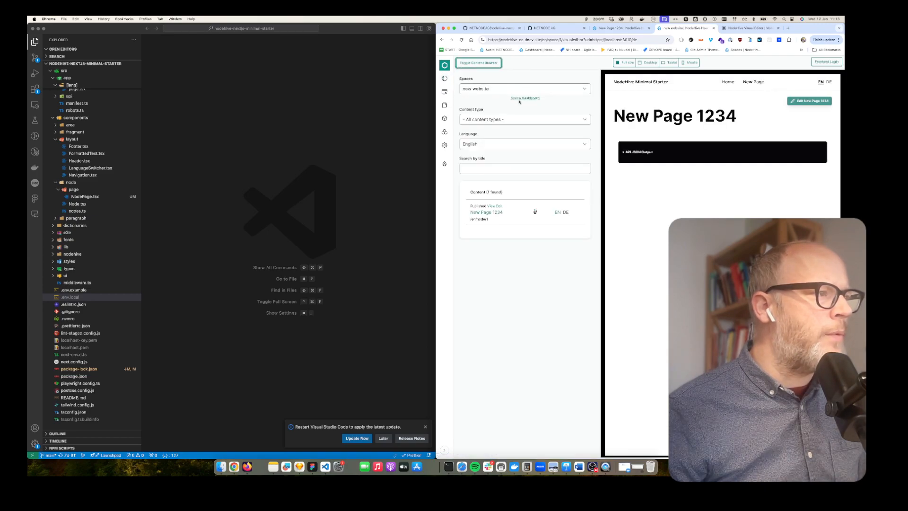
left_click(523, 89)
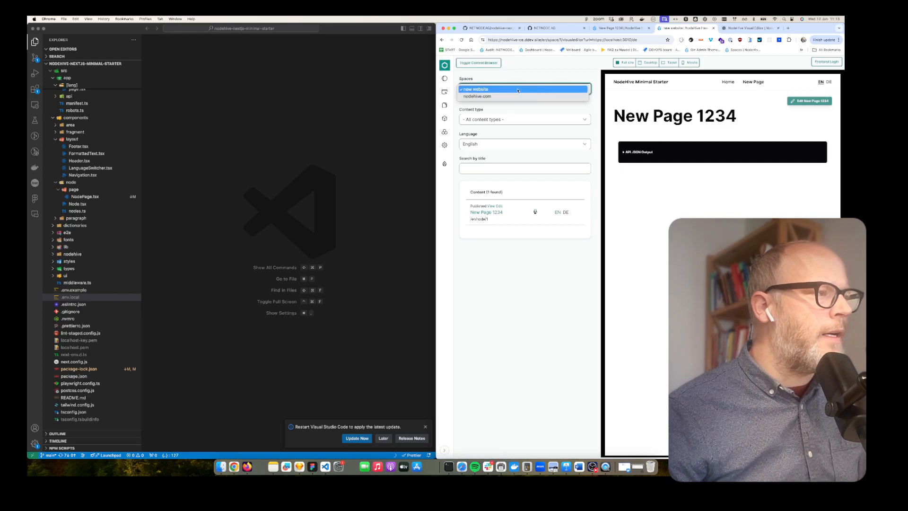
left_click(475, 88)
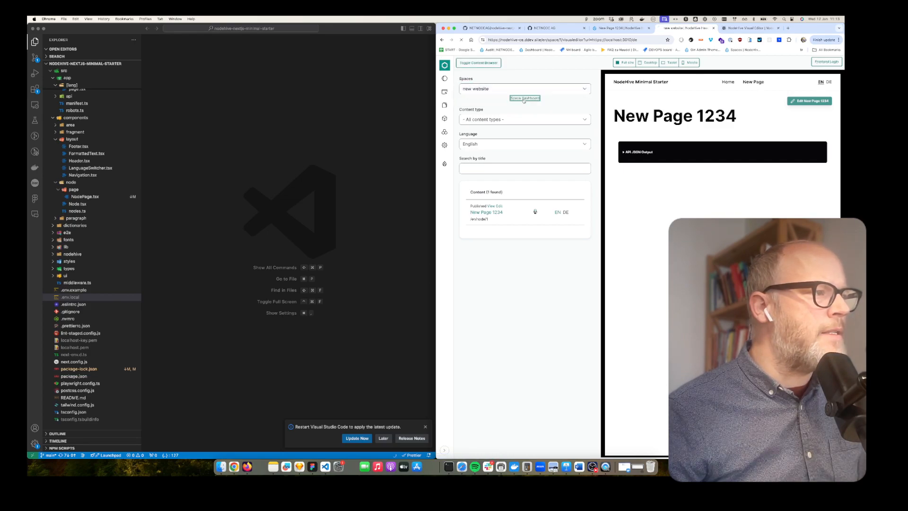
left_click(524, 98)
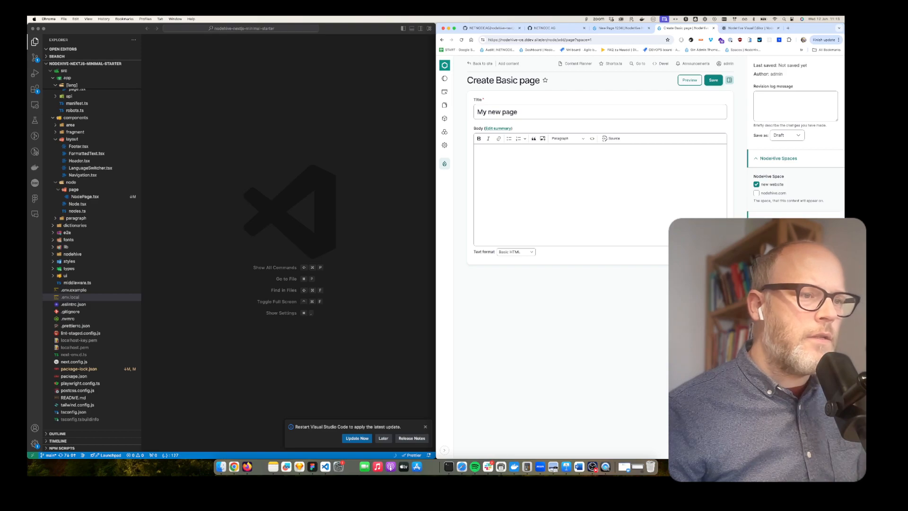
Save the basic page 'My new page' as Published and open it in the editor
left_click(713, 79)
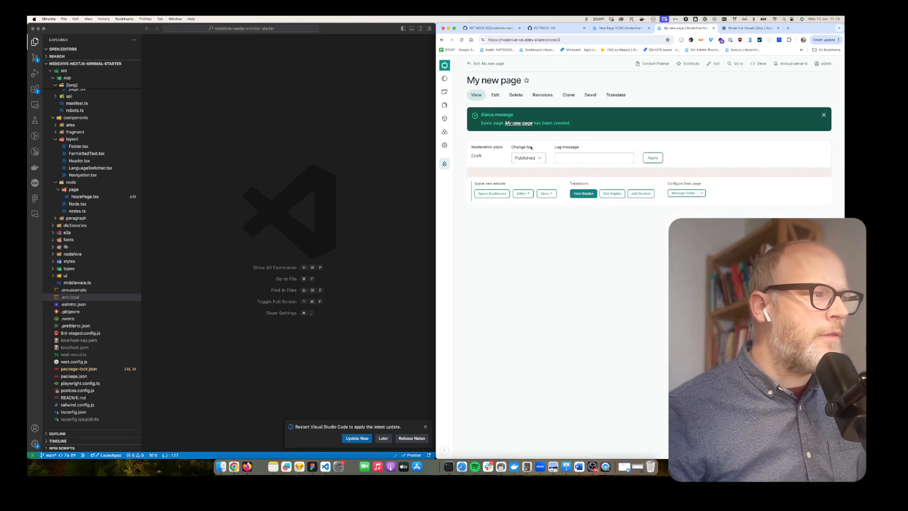
left_click(652, 157)
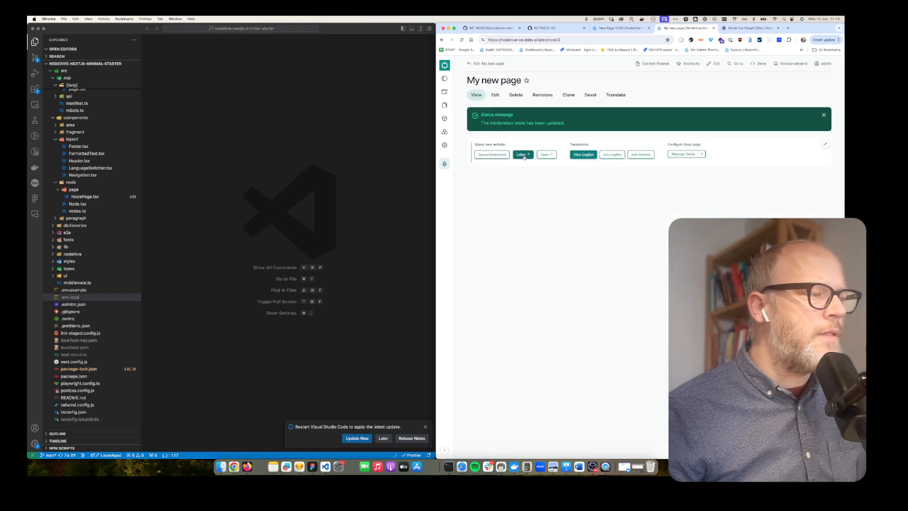
left_click(522, 155)
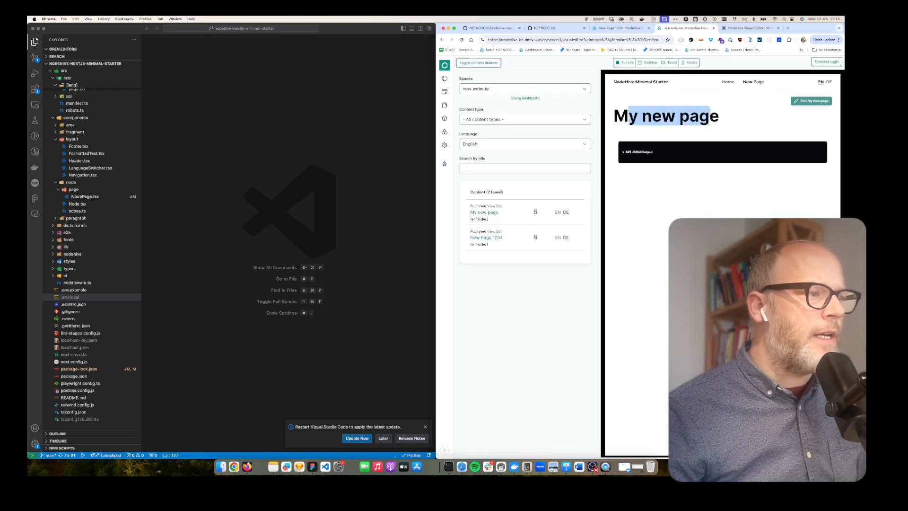
left_click(486, 237)
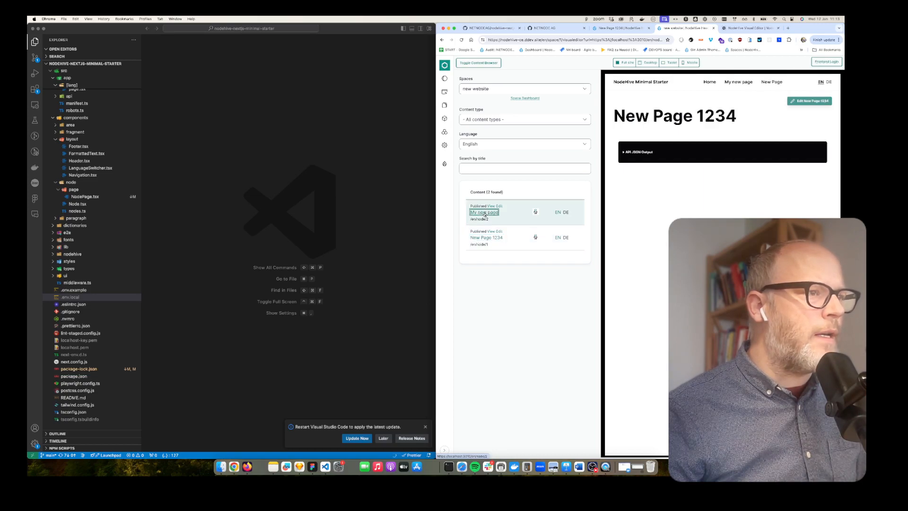
Preview 'My new page' full-width with the content browser hidden
left_click(483, 212)
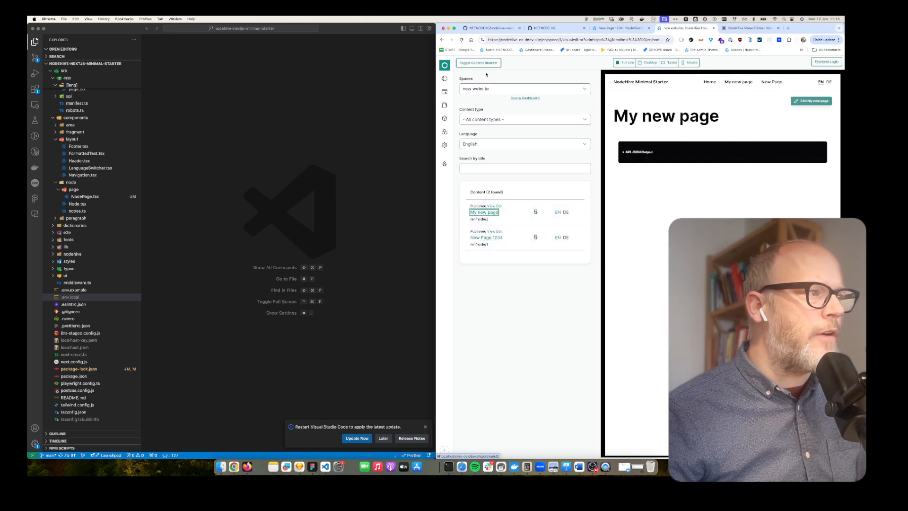
left_click(478, 62)
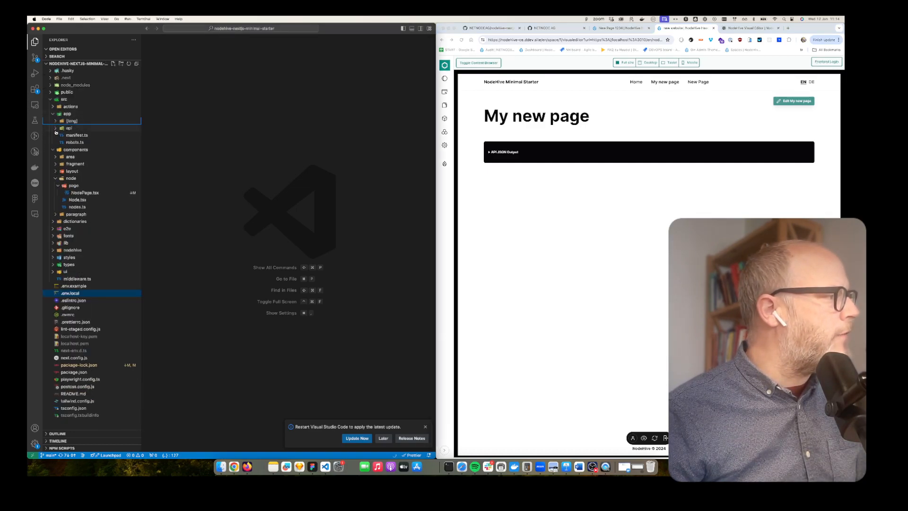
Collapse src/components and expand the src/app/[lang] route folder
left_click(75, 149)
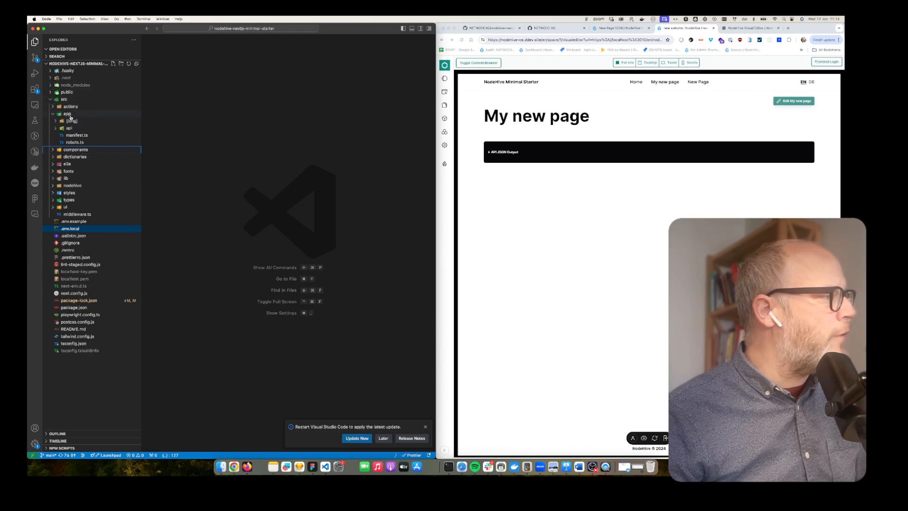
left_click(56, 121)
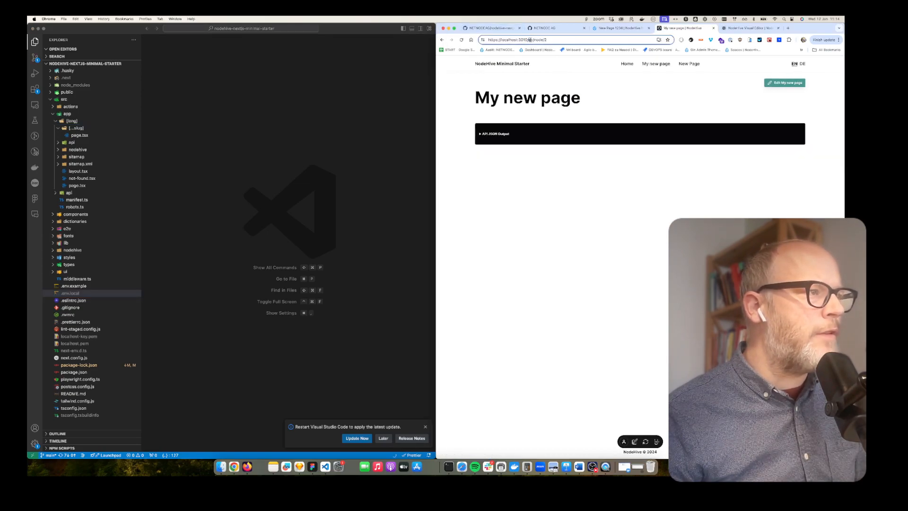
Toggle the [...slug] folder and open its page.tsx
left_click(75, 127)
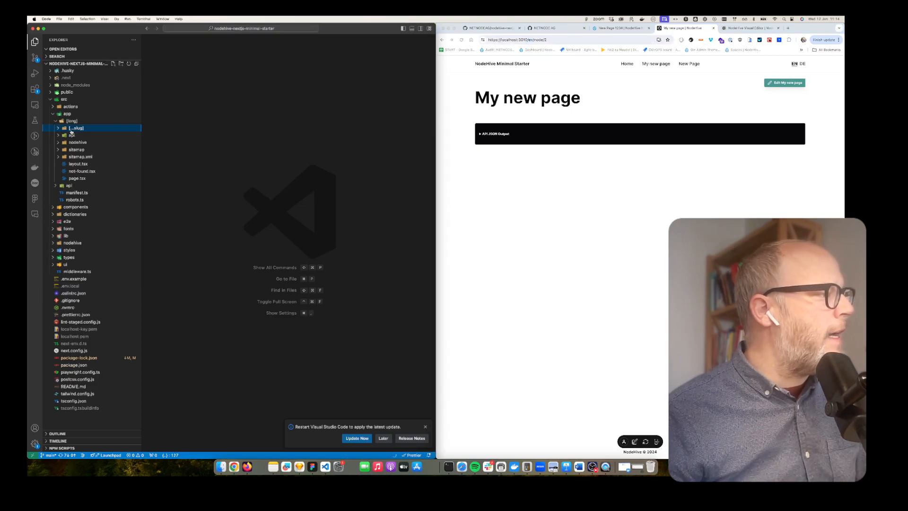
left_click(75, 127)
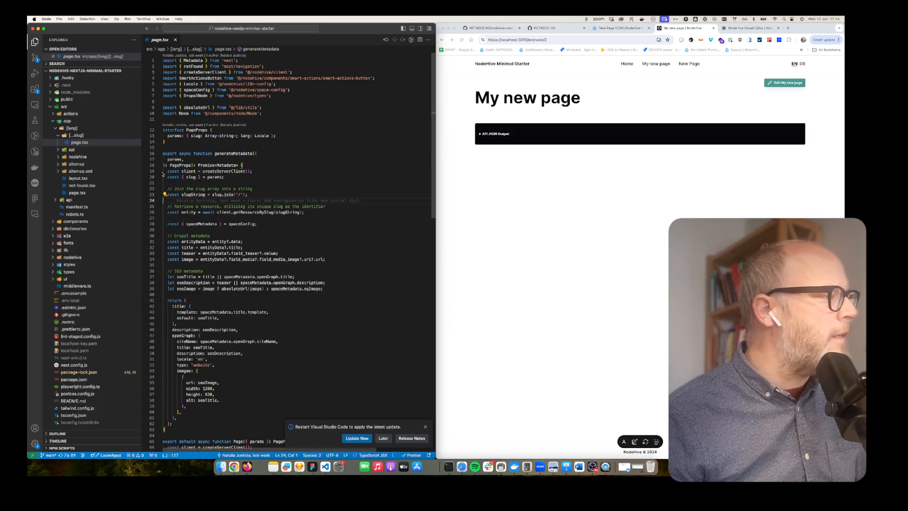
Highlight the getResourceBySlug code, then expand and scroll the page's API JSON output
left_click_drag(167, 171, 304, 212)
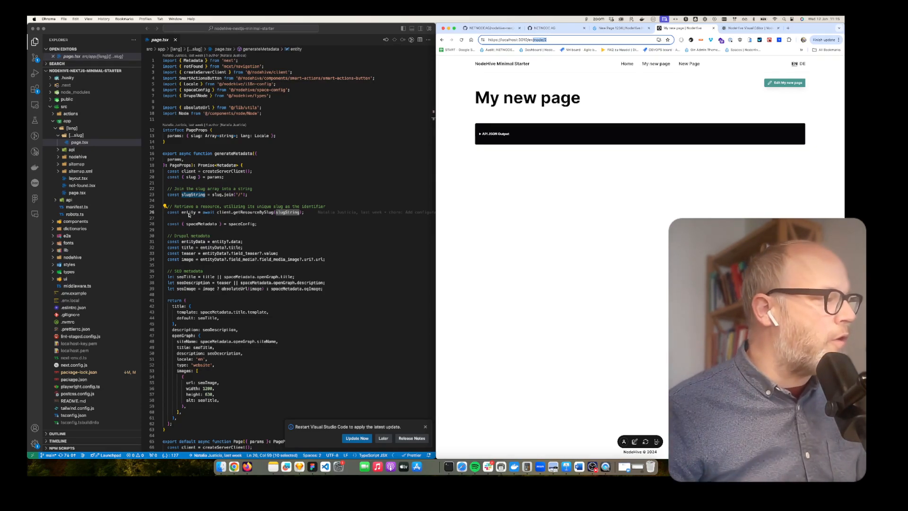
left_click(493, 134)
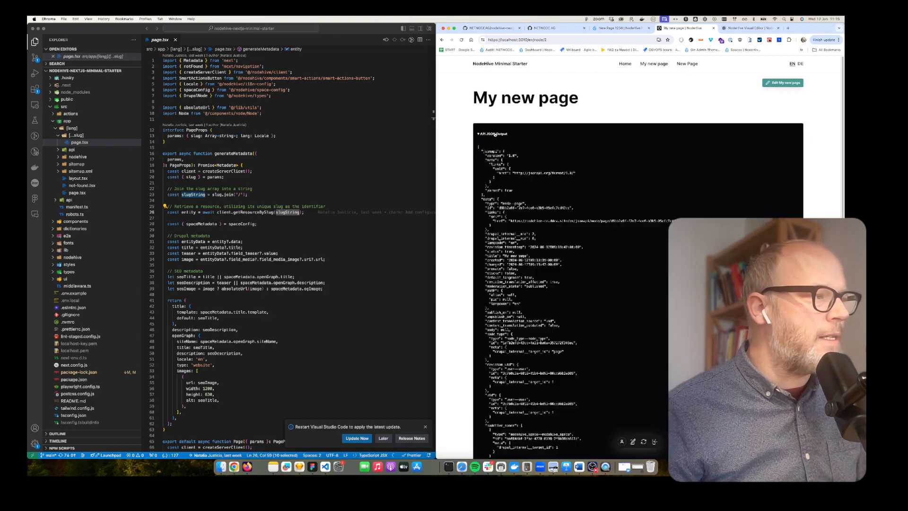
scroll("down", 3)
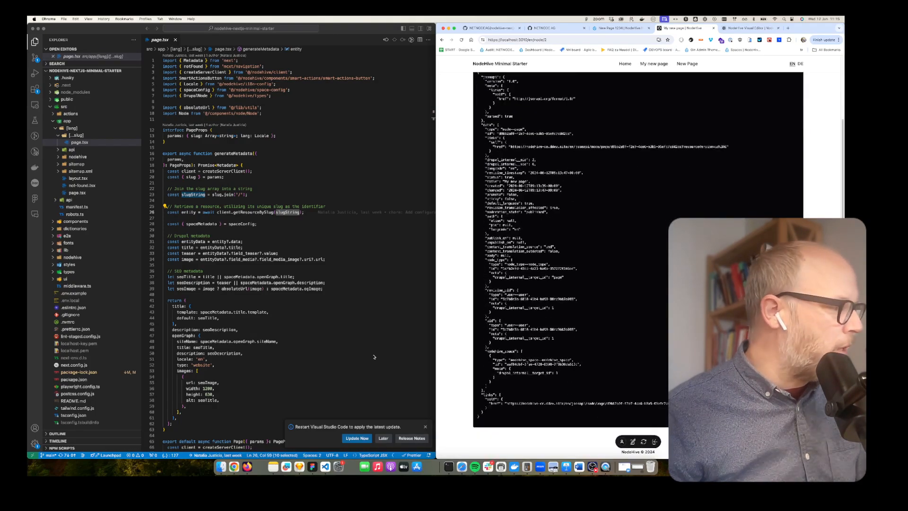
scroll("down", 3)
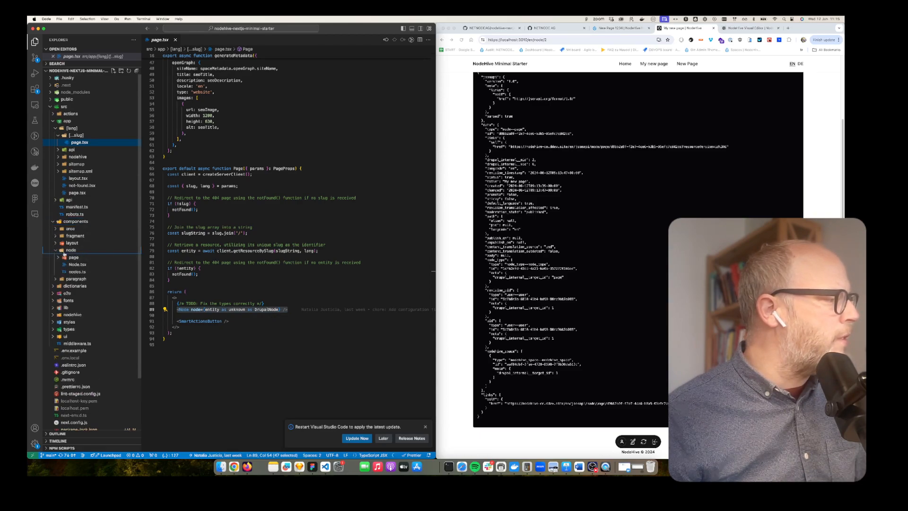
Make the NodePage h1 red with text-red-500 and append 'whatever' after {title}
left_click(78, 263)
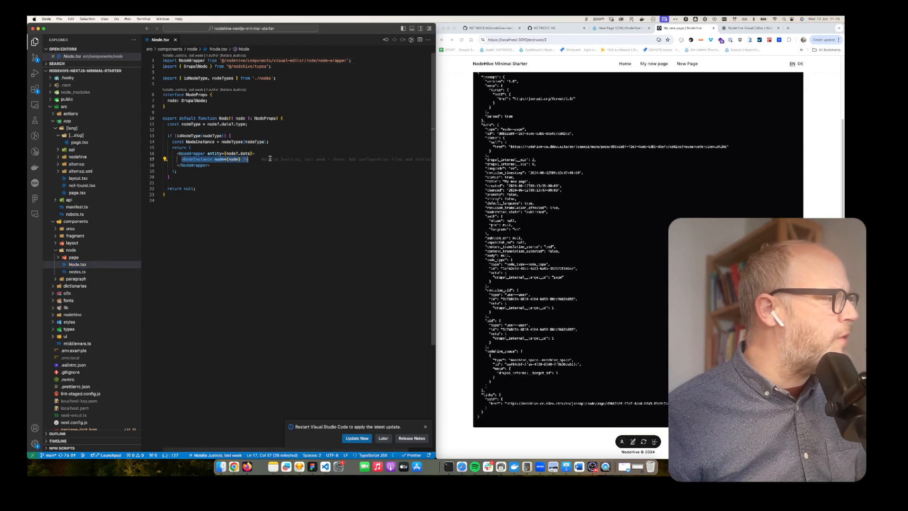
mouse_move(269, 159)
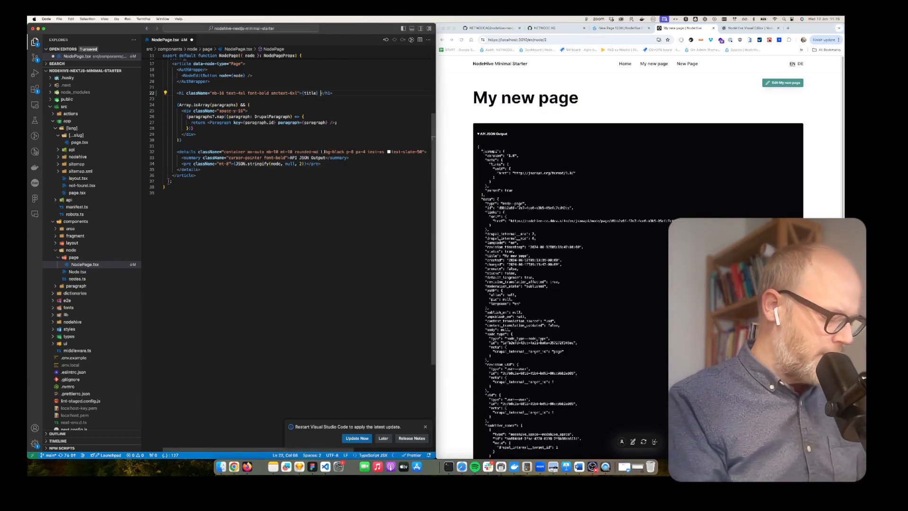
type("whatever")
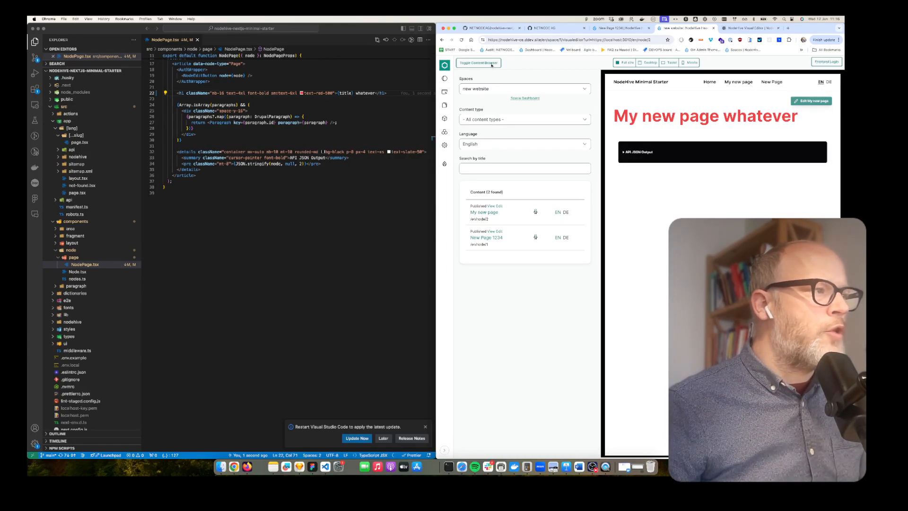
Open NodeHive's Data Modeller from the left sidebar
left_click(477, 62)
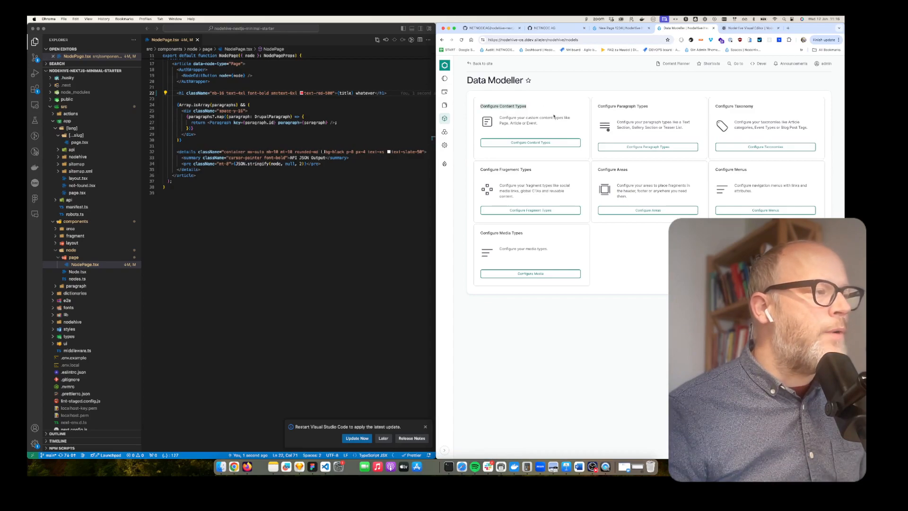
Start adding a new field to the Basic page content type
left_click(530, 142)
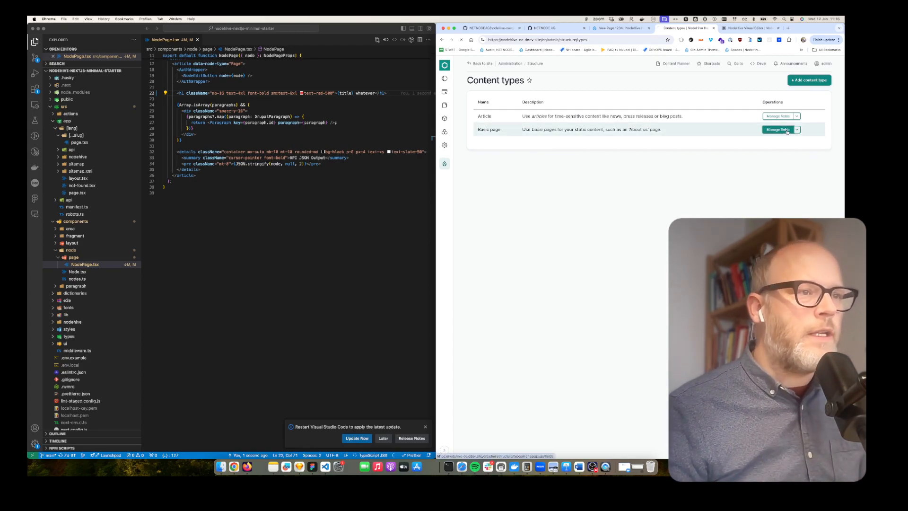
left_click(778, 129)
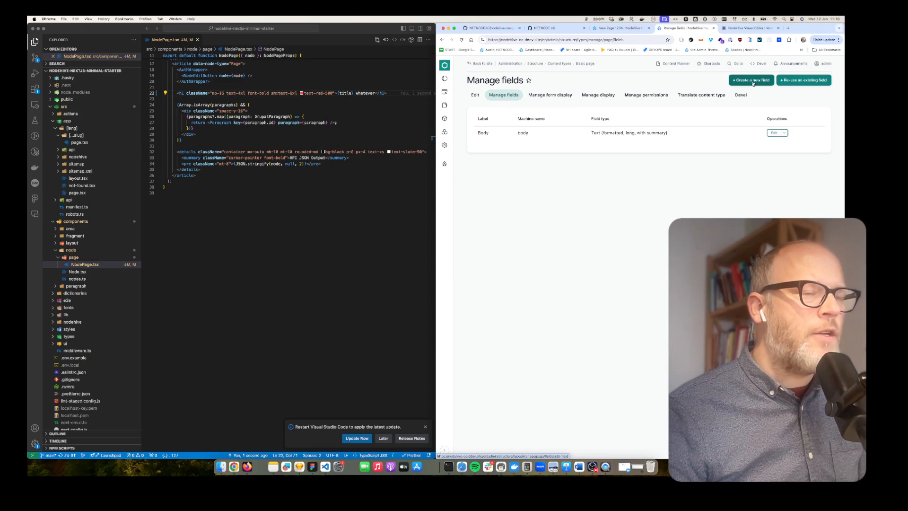
left_click(750, 80)
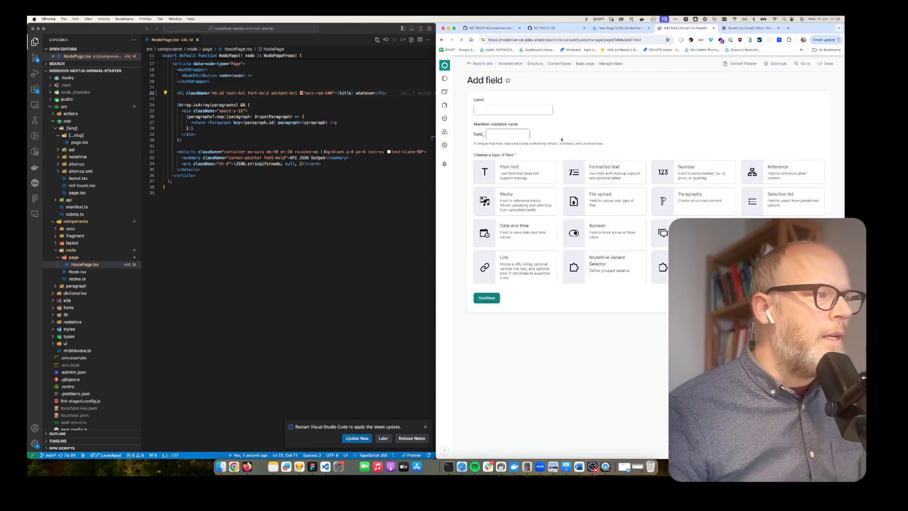
Create the Subtitle field as Text (plain) and save its settings
type("Subtitle")
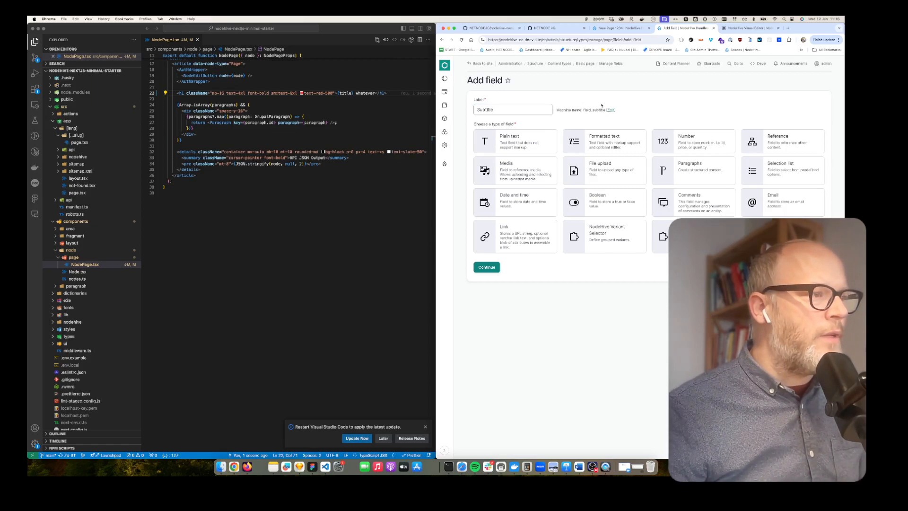
left_click(513, 141)
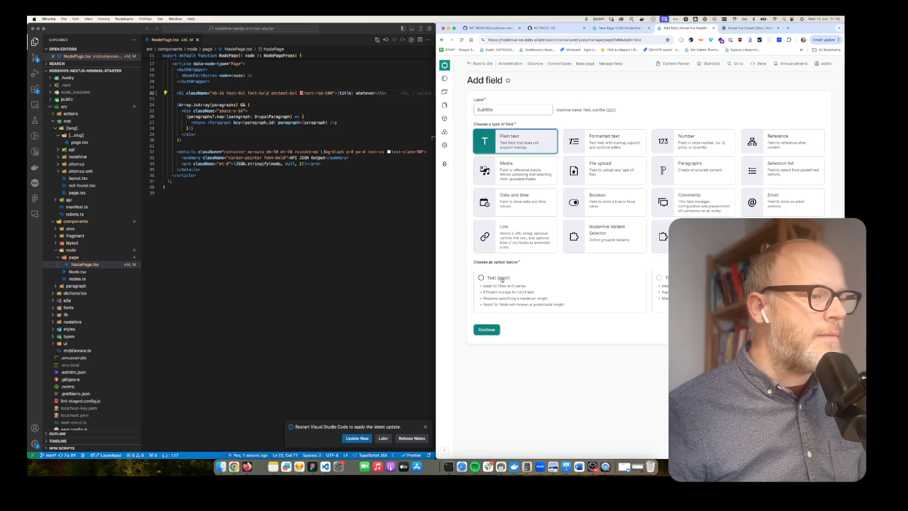
left_click(481, 278)
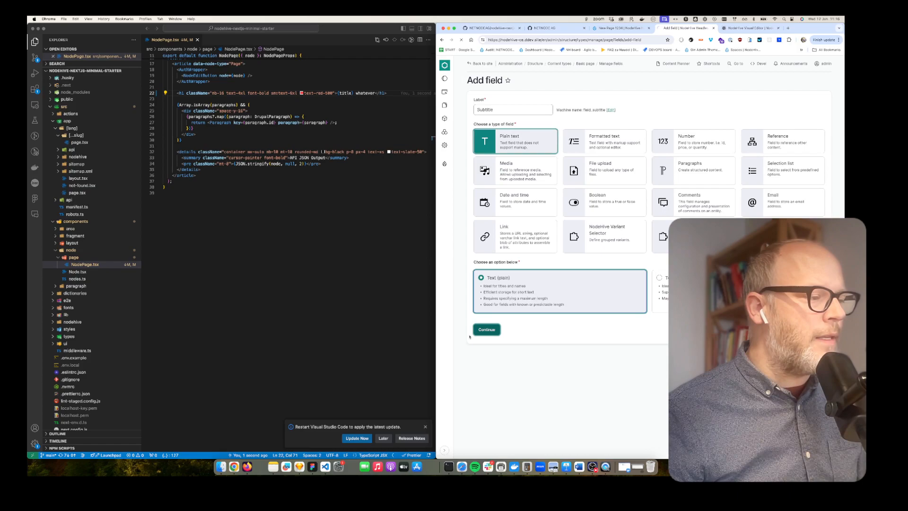
left_click(487, 329)
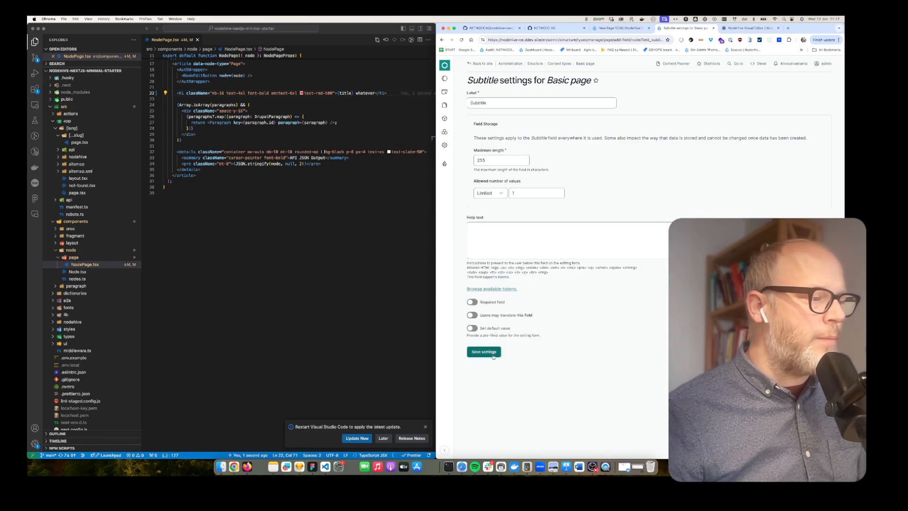
left_click(484, 351)
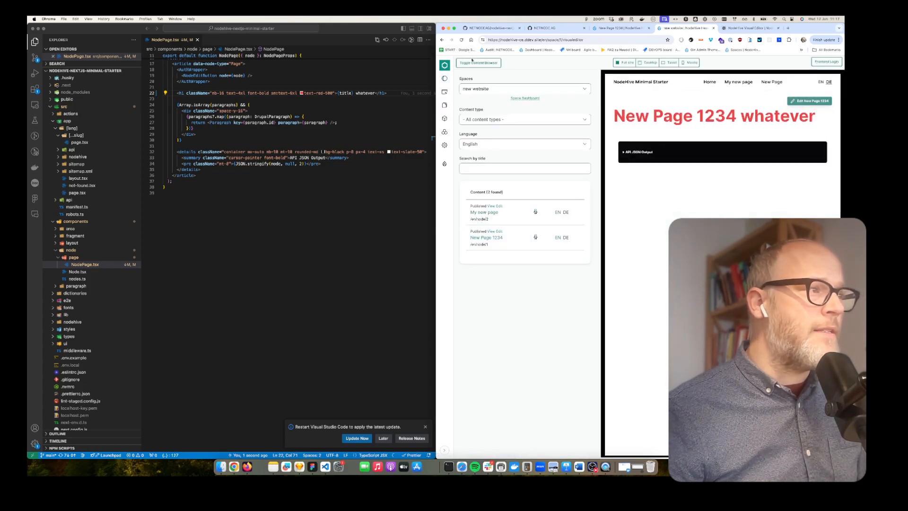
Give New Page 1234 a subtitle, save it, and view its API JSON output
left_click(810, 100)
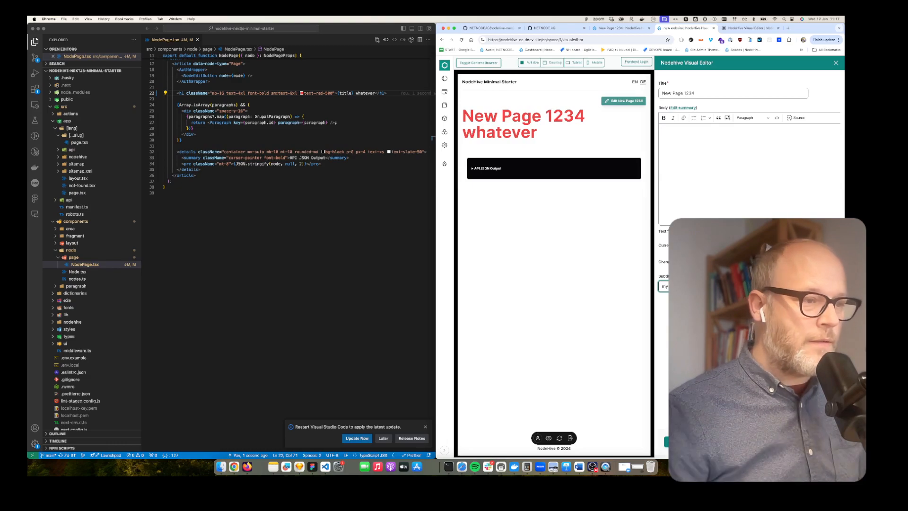
left_click(732, 92)
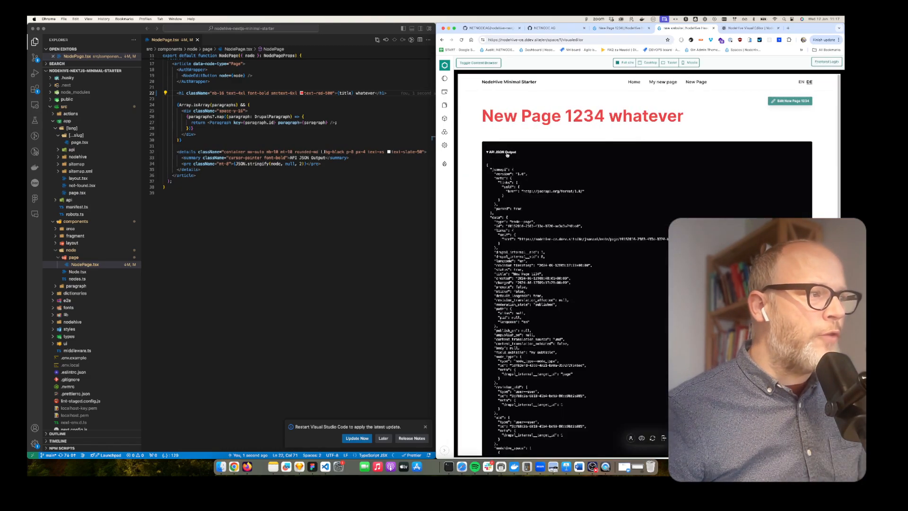
scroll("down", 3)
type("<p>{node.data.field_subtitle}</p>")
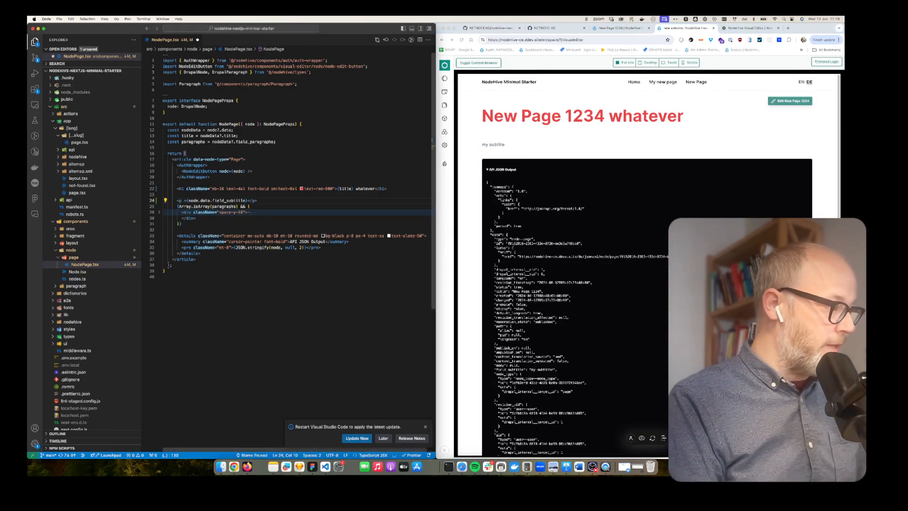
Add a styled <p> rendering node.data.field_subtitle below the h1 in NodePage.tsx
type("className='text-2xl")
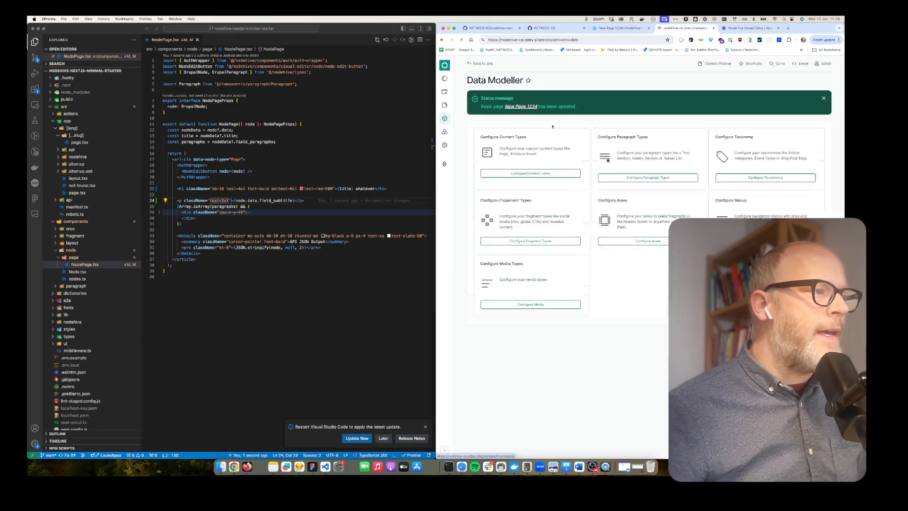
Start a new formatted-text field on the Basic page content type
left_click(530, 173)
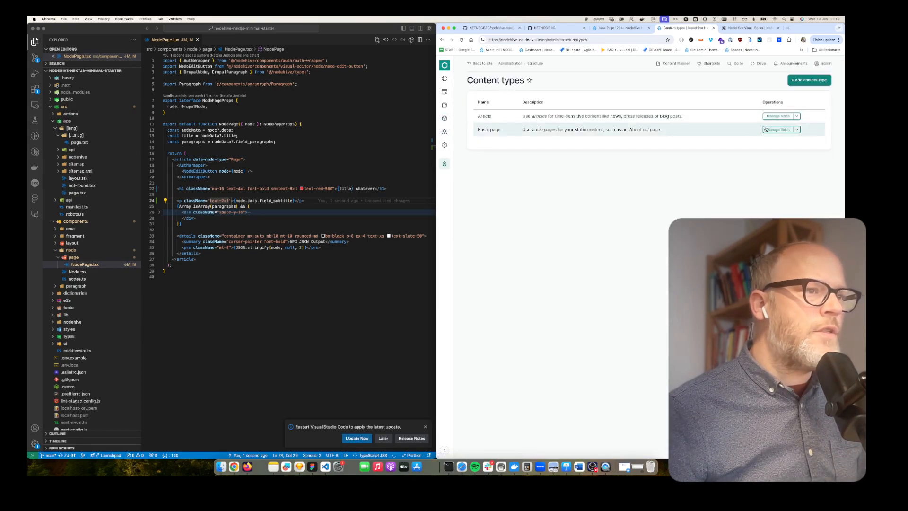
left_click(778, 129)
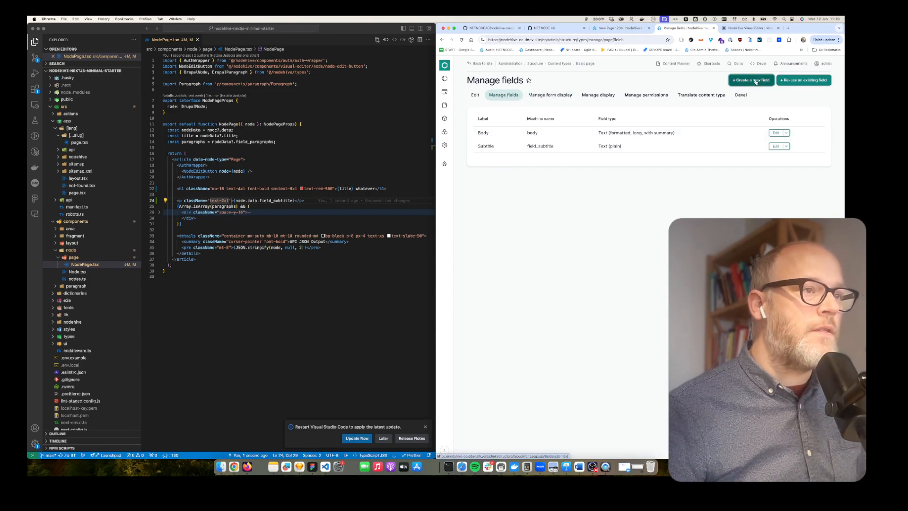
left_click(750, 80)
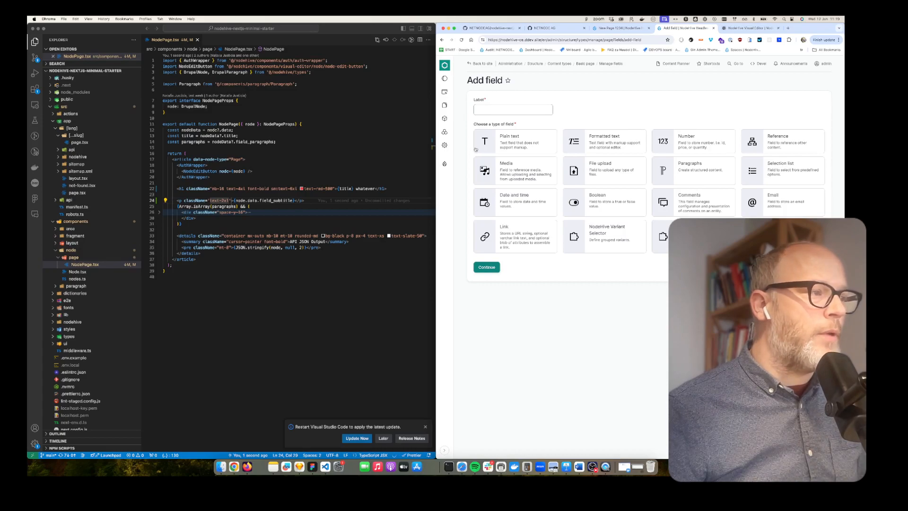
left_click(603, 141)
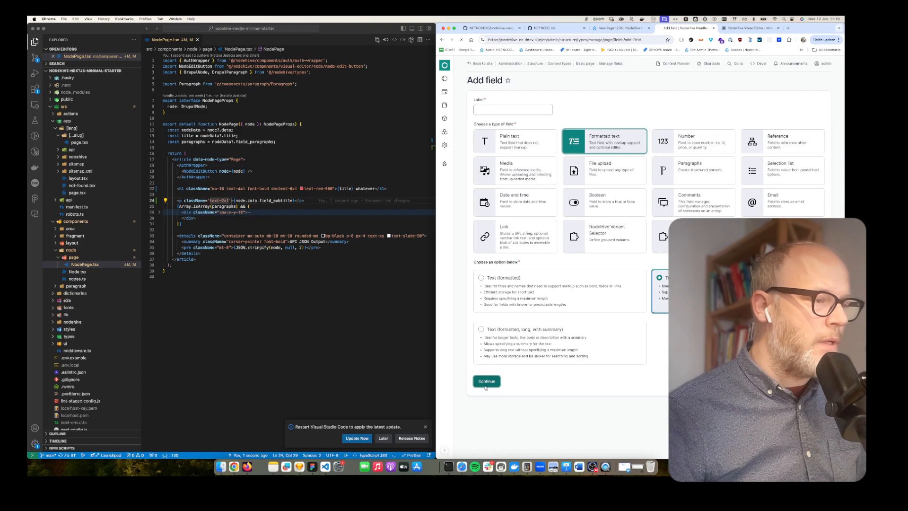
left_click(486, 380)
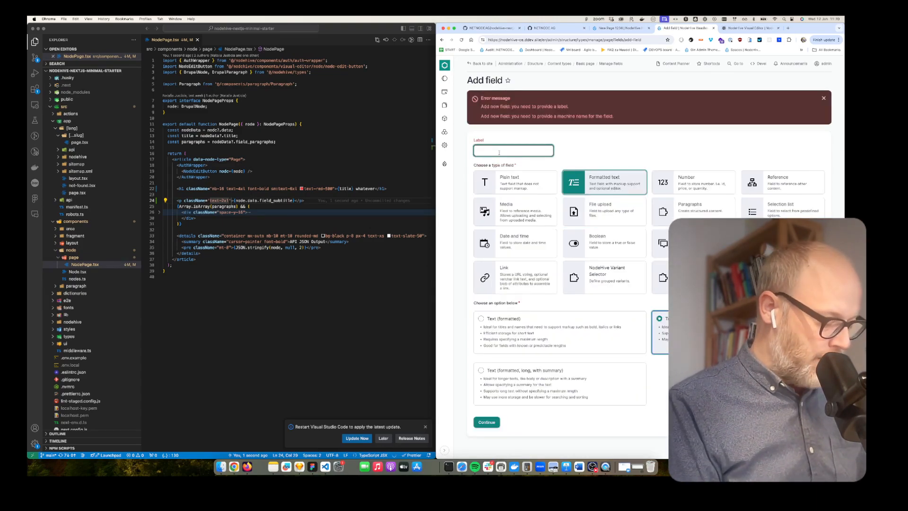
Label the field 'Description', continue, and save its field settings
type("Description")
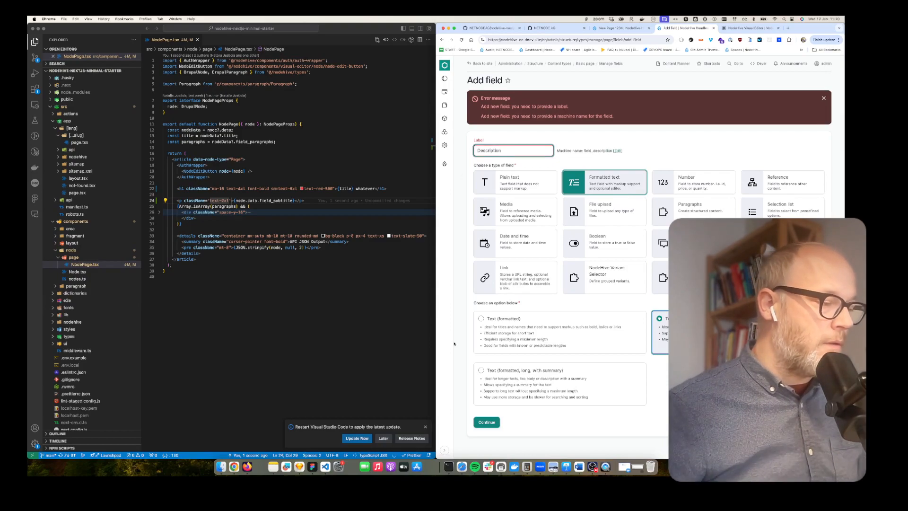
left_click(485, 421)
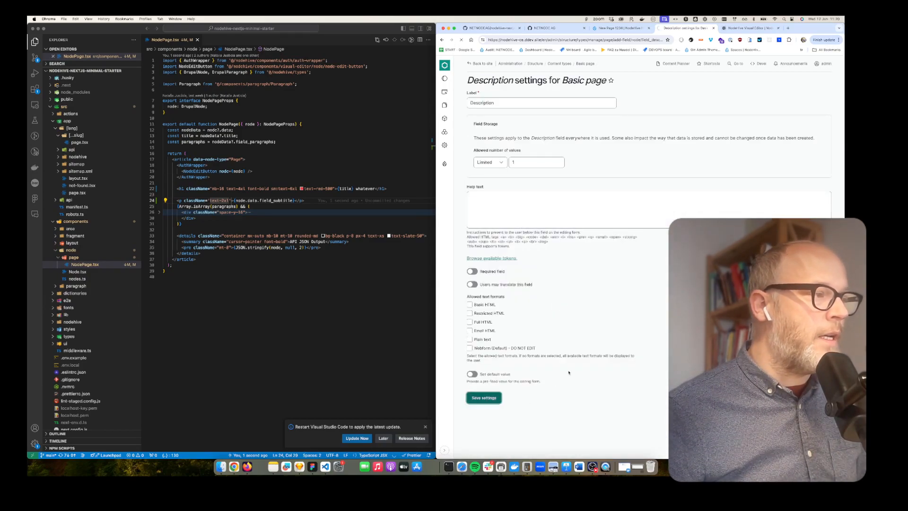
left_click(482, 398)
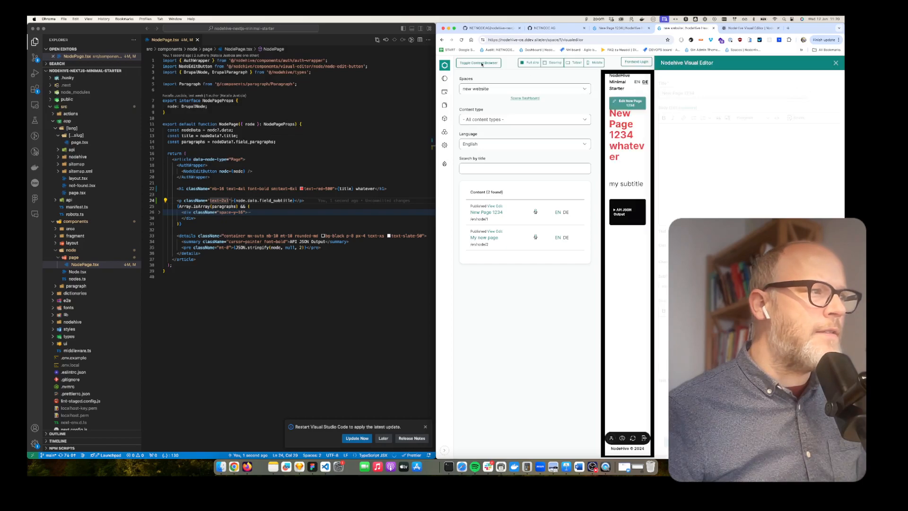
left_click(477, 62)
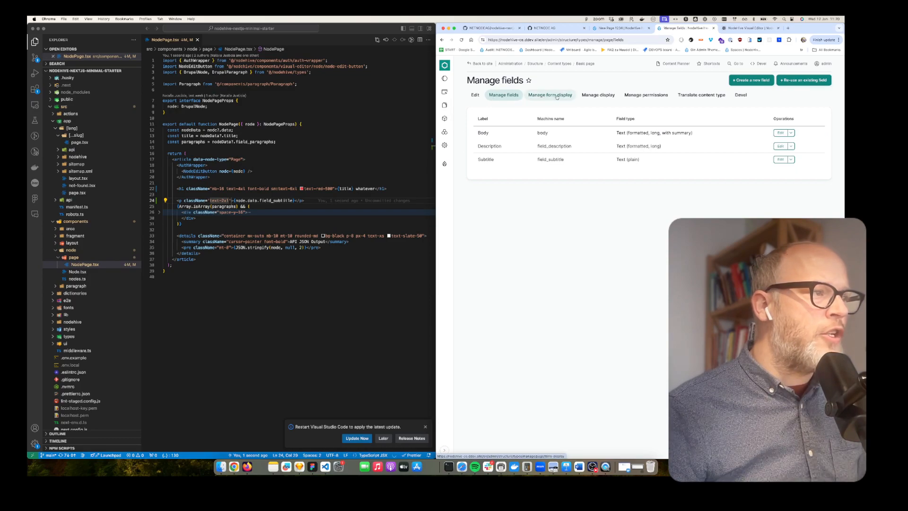
Move Subtitle and Description directly below Title in Basic page's form display and save
left_click(548, 95)
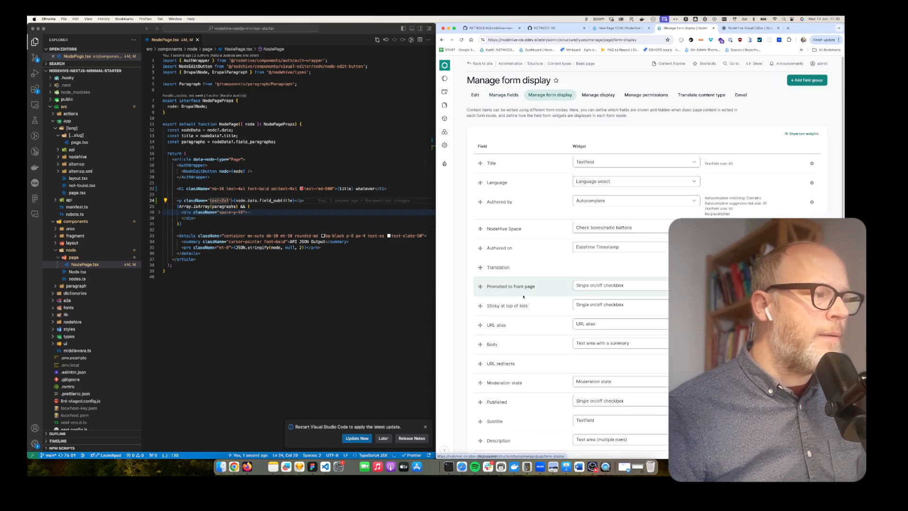
scroll("down", 3)
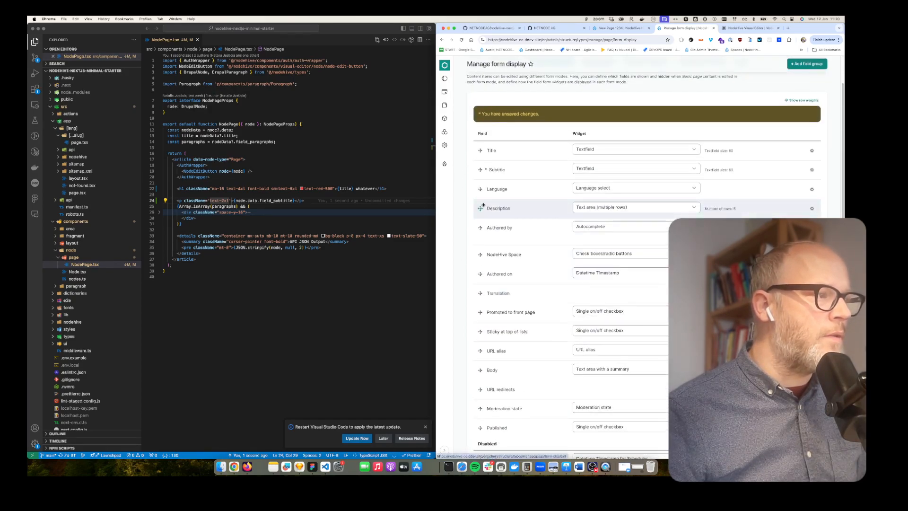
scroll("down", 3)
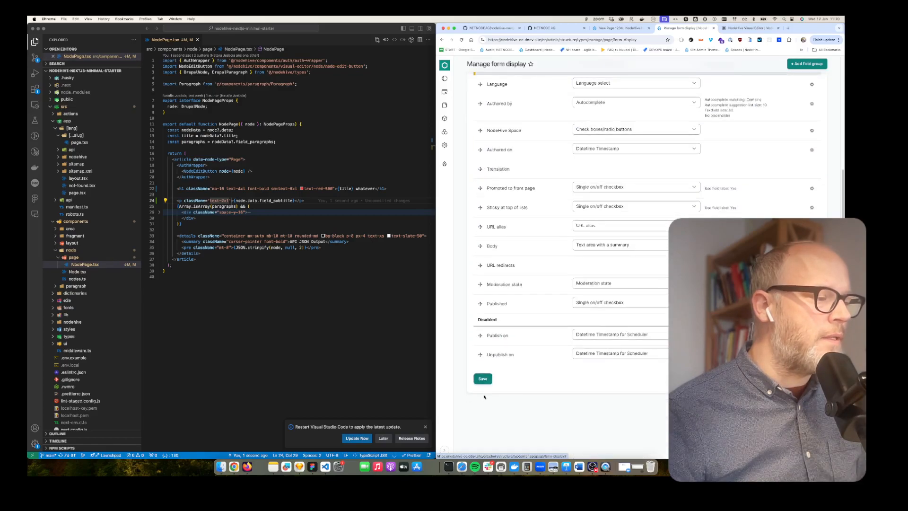
left_click(482, 378)
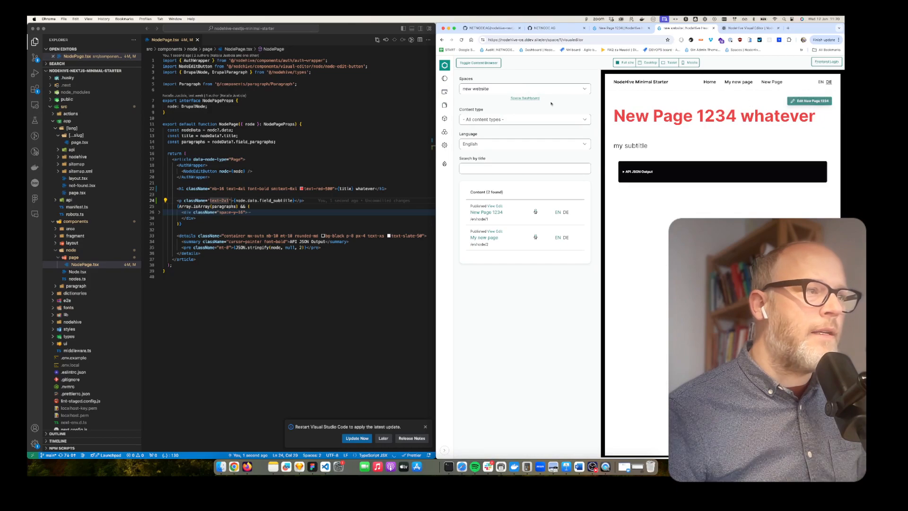
Enter 'asdfasdf' as New Page 1234's Description and save the page
left_click(809, 100)
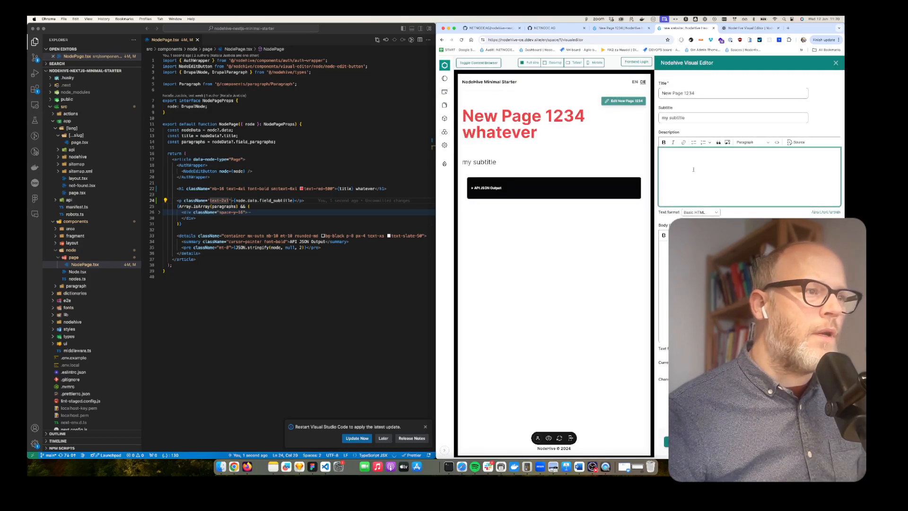
type("asdfasdf")
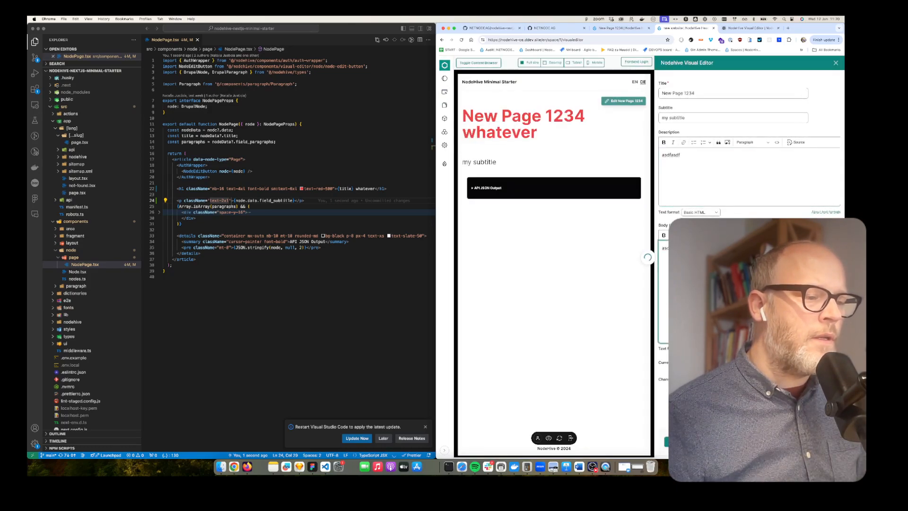
left_click(835, 62)
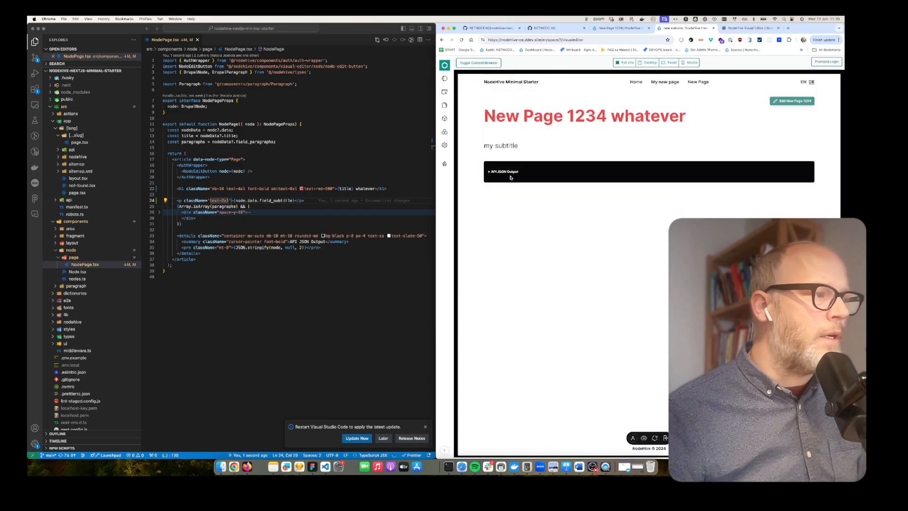